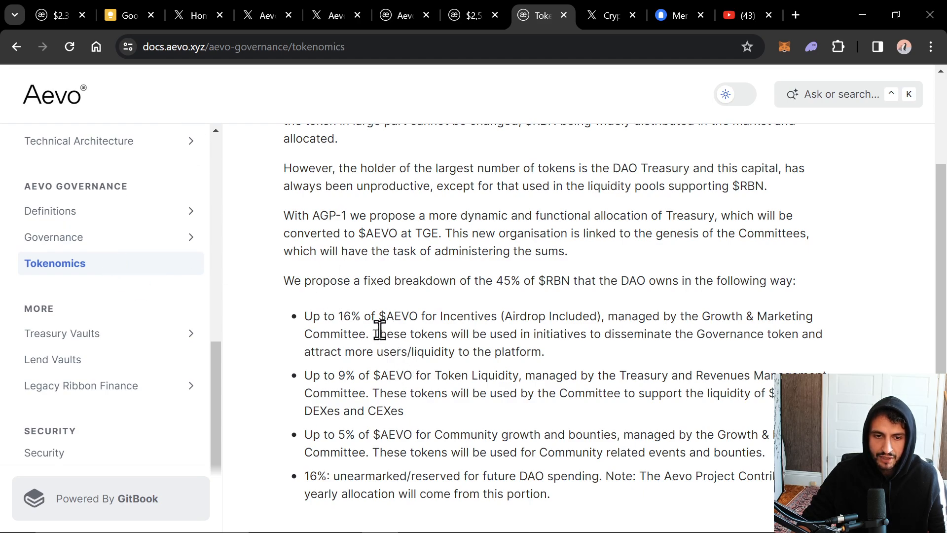
mouse_move(335, 339)
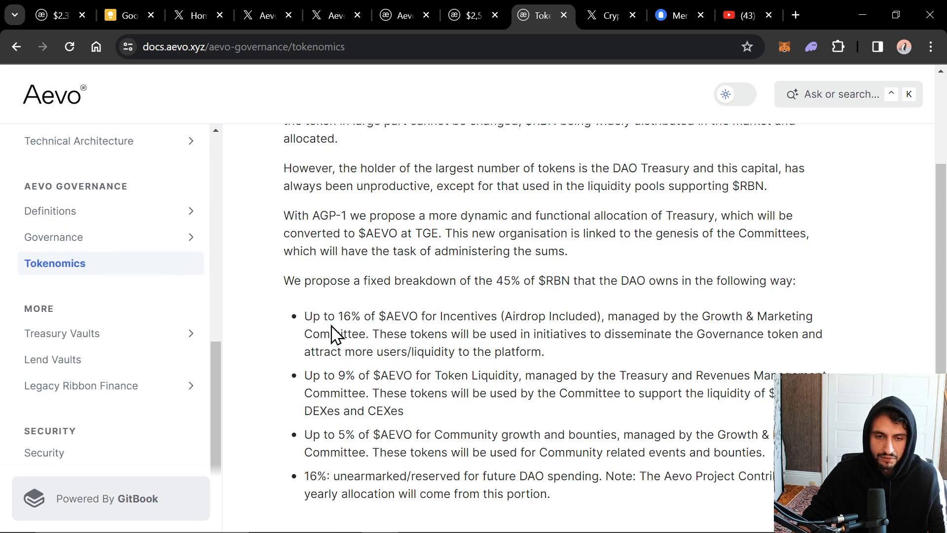
- Highlight $AEVO and $RBN in the tokenomics docs, then bring up Crypto Mahdi's airdrop thread
left_click_drag(305, 315, 411, 316)
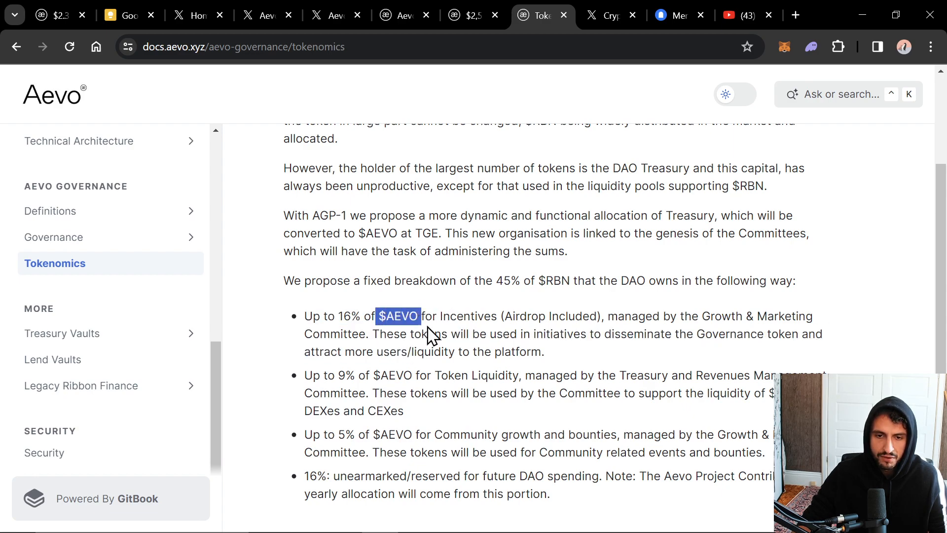
mouse_move(651, 340)
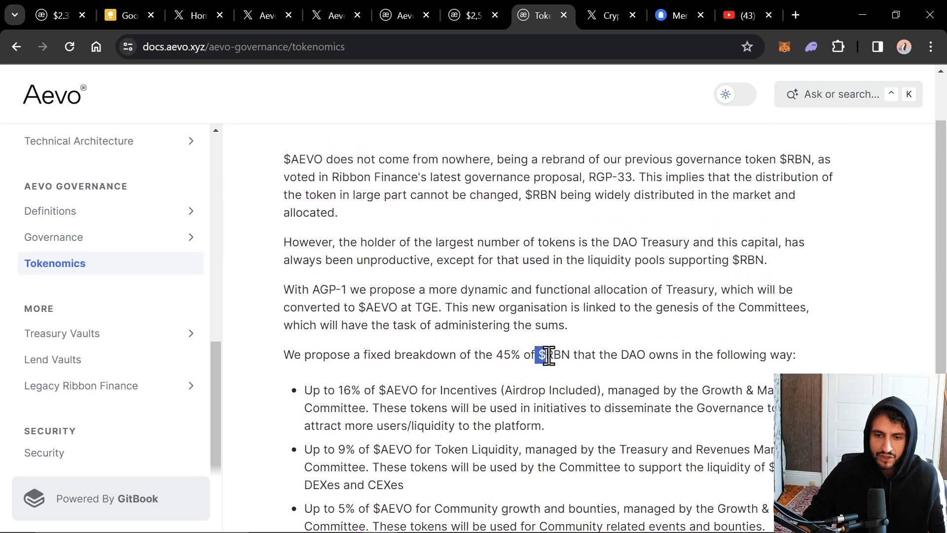
double_click(554, 354)
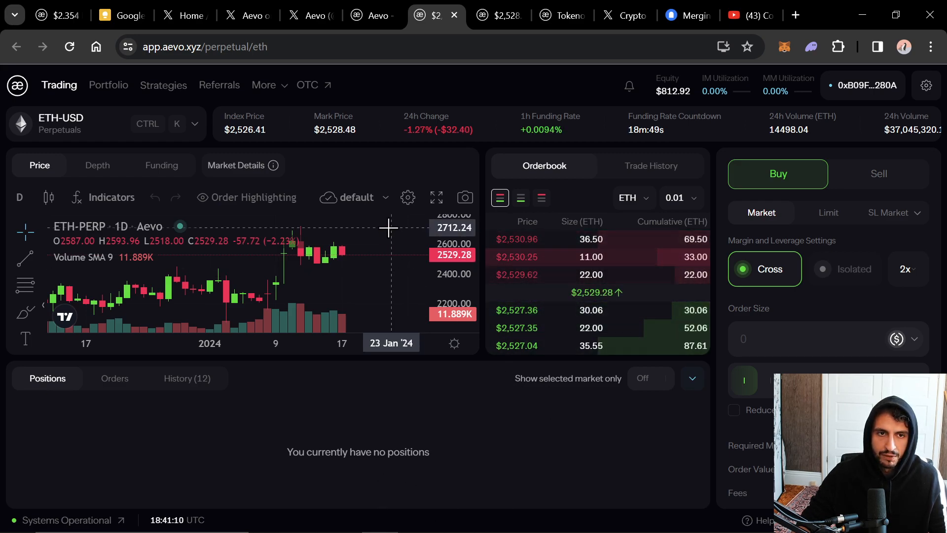
left_click(244, 15)
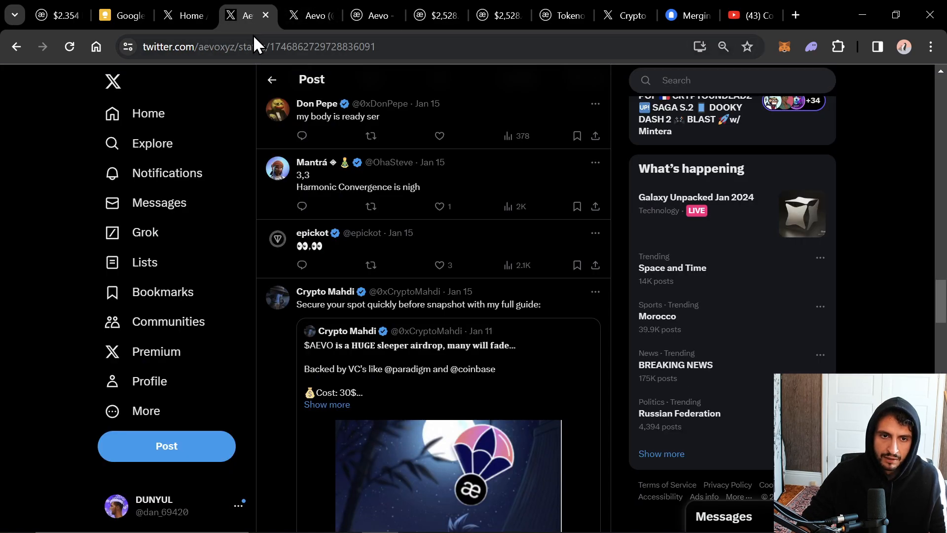
left_click(558, 15)
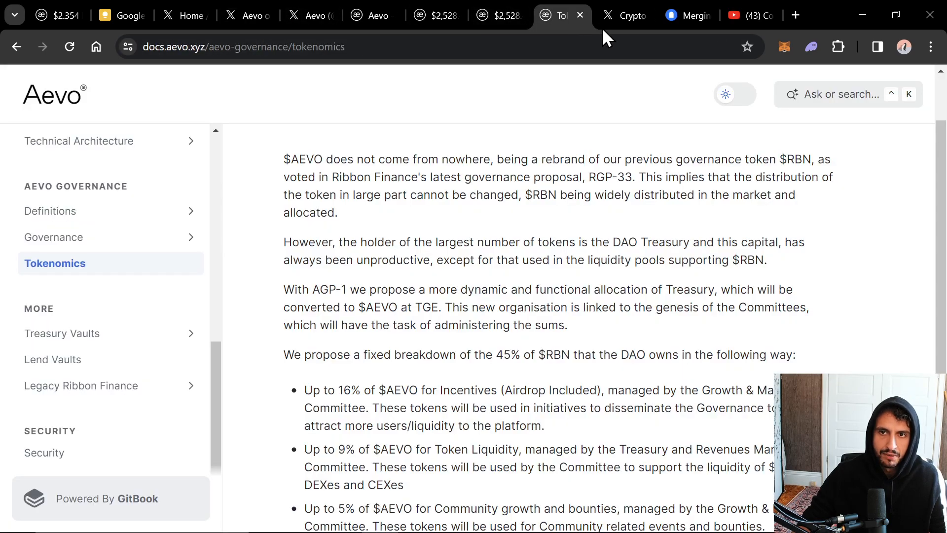
left_click(626, 15)
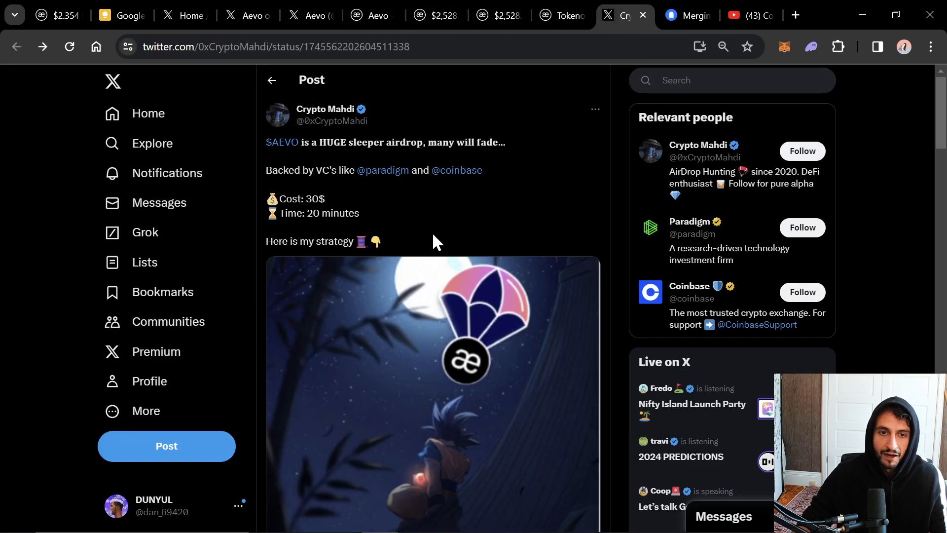
mouse_move(543, 257)
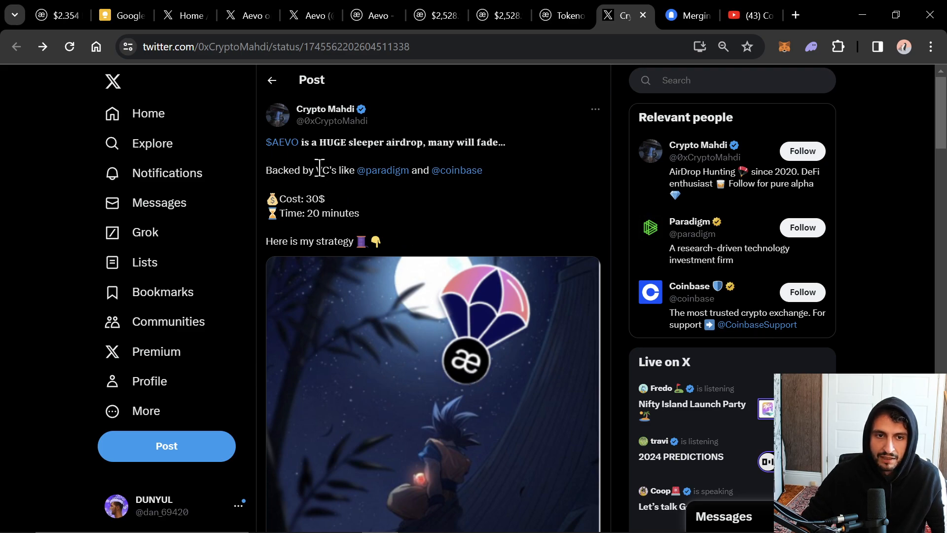
- Read the thread down through posts 2/7 to 7/7 and return to the Aevo trading page
scroll("down", 3)
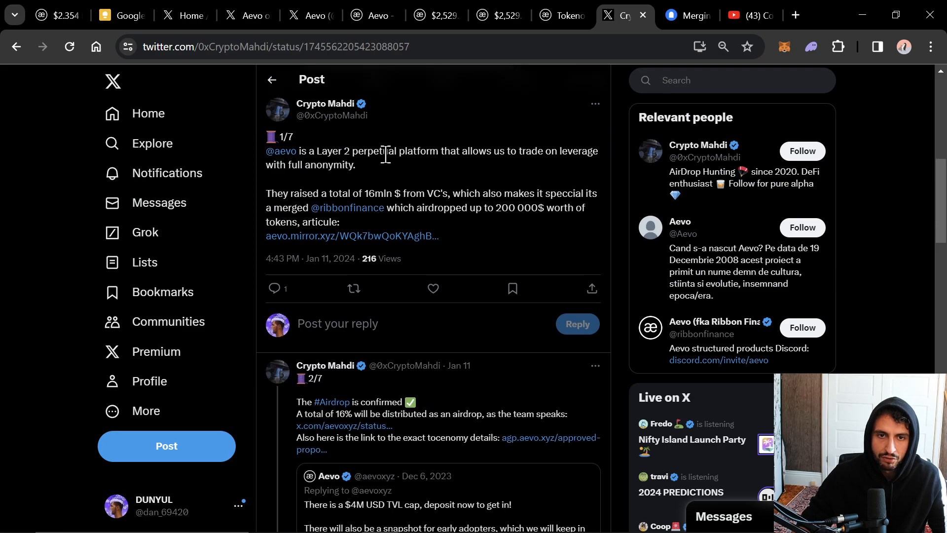
mouse_move(550, 208)
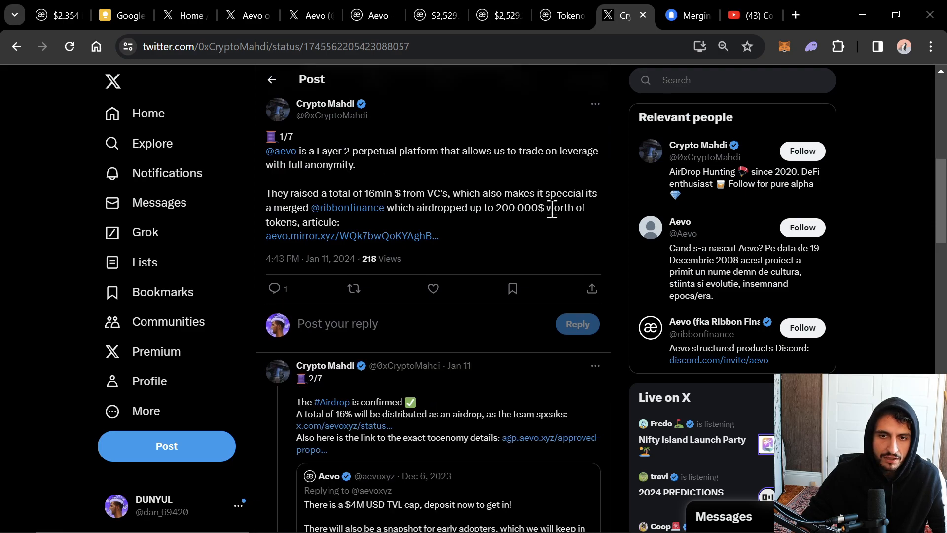
scroll("down", 3)
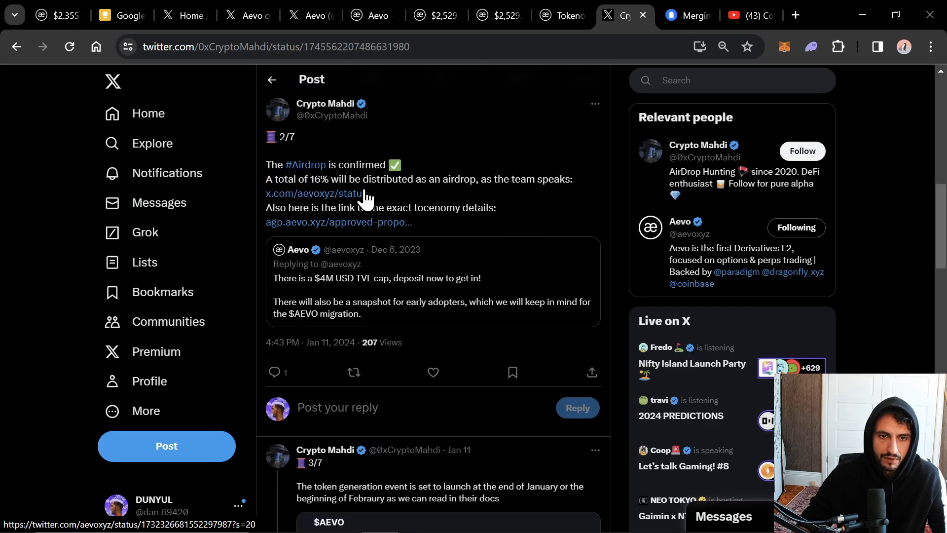
scroll("down", 3)
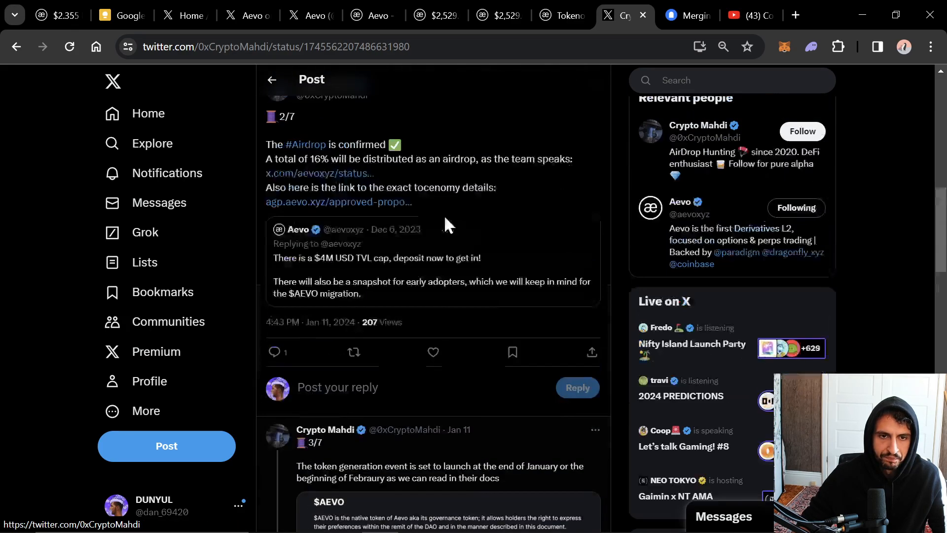
scroll("down", 3)
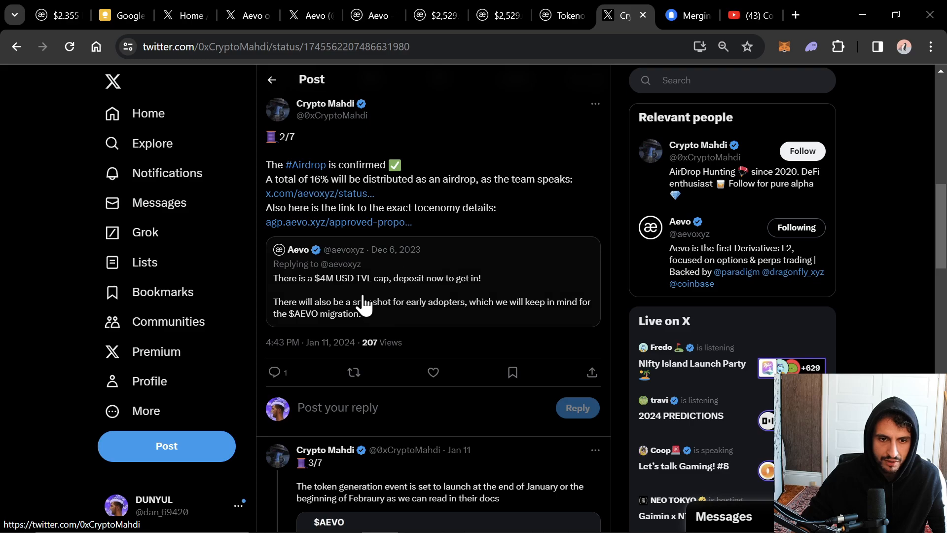
mouse_move(269, 263)
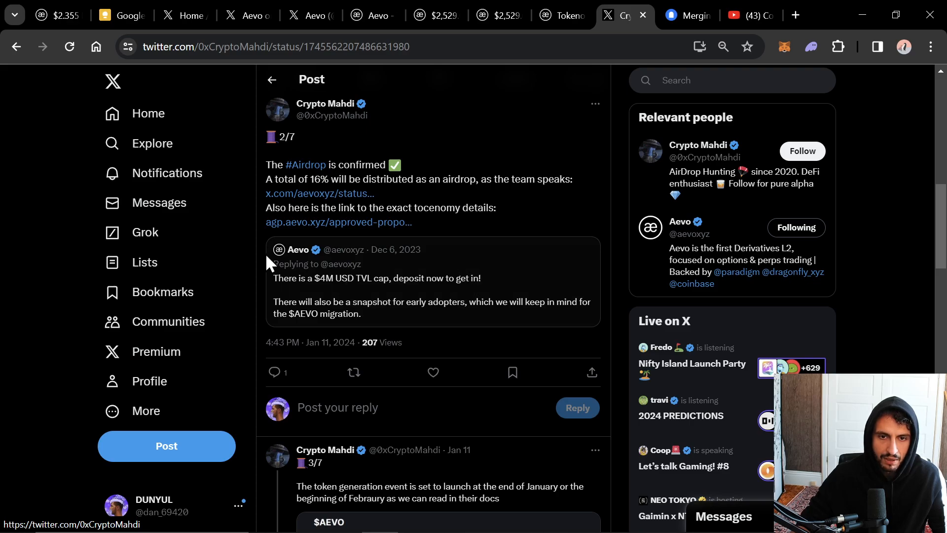
scroll("down", 3)
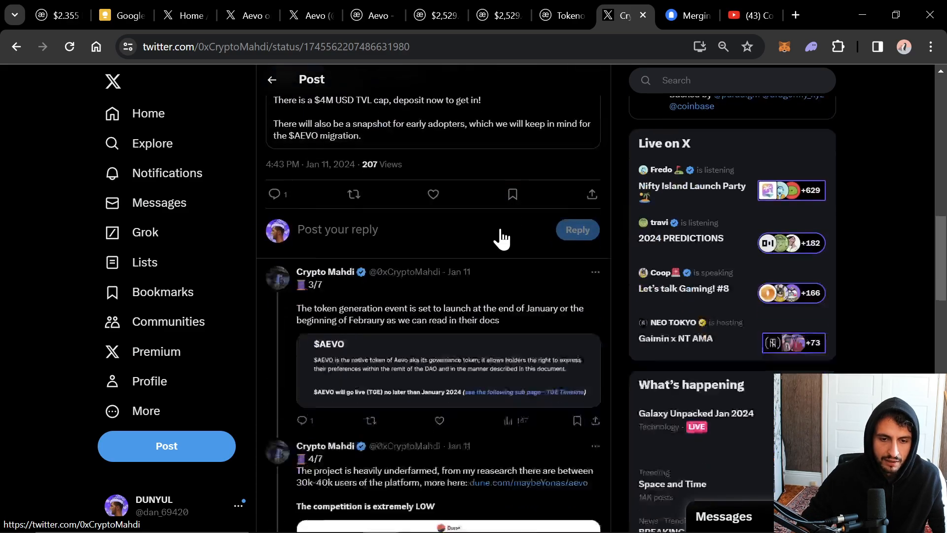
scroll("down", 3)
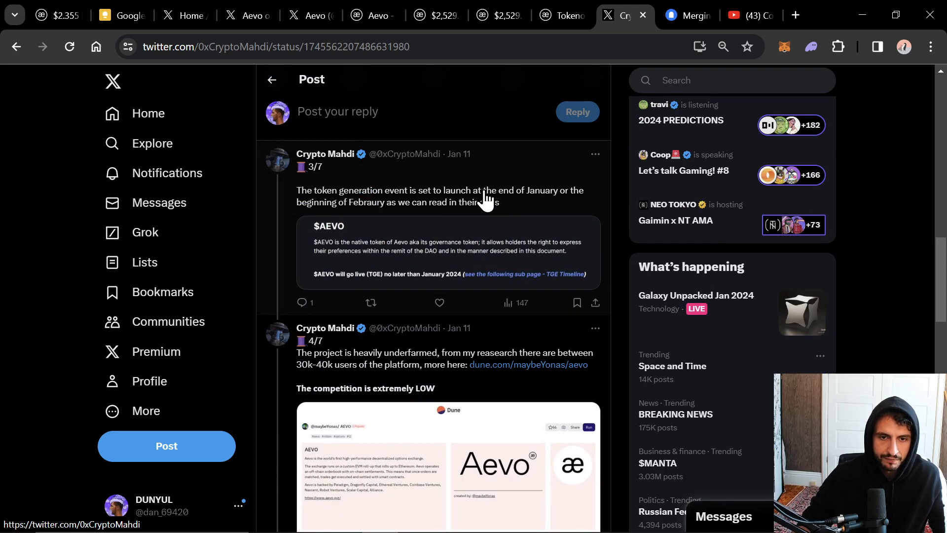
scroll("down", 3)
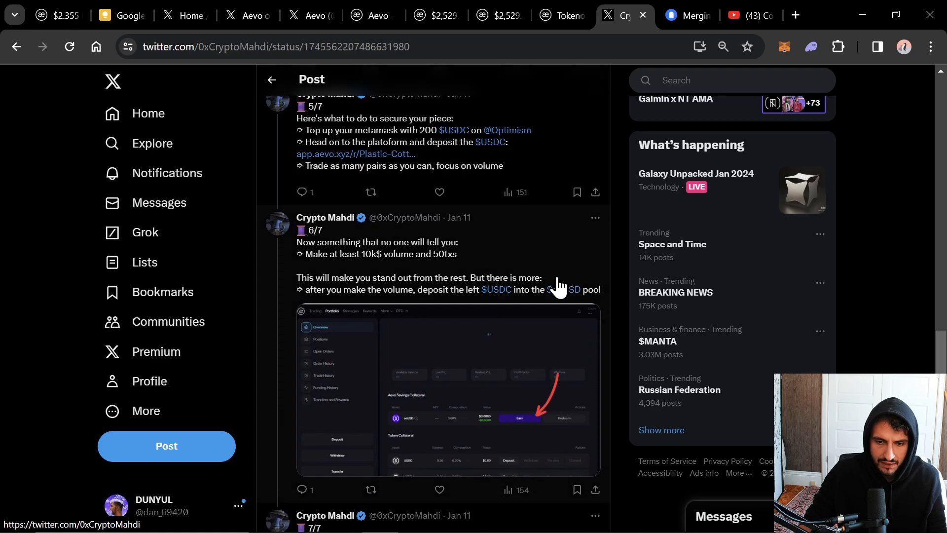
scroll("down", 3)
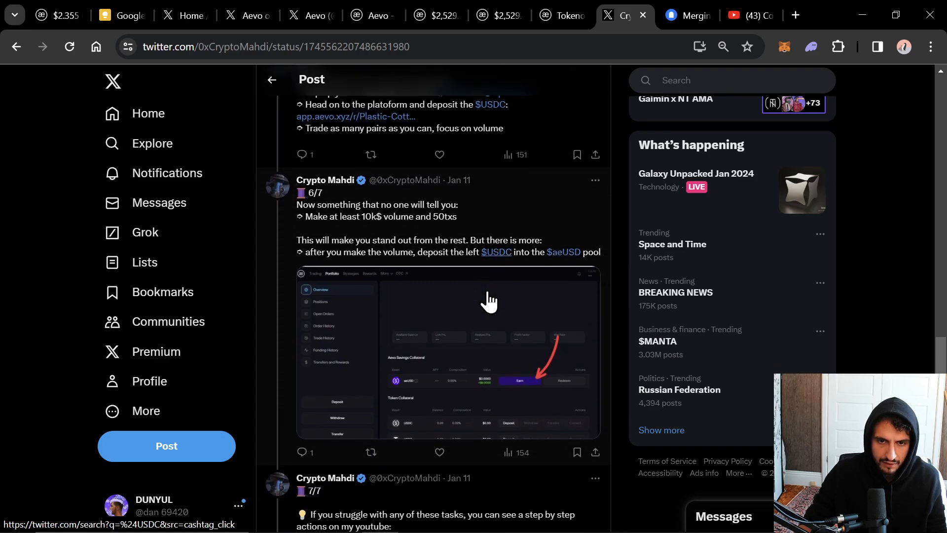
scroll("down", 3)
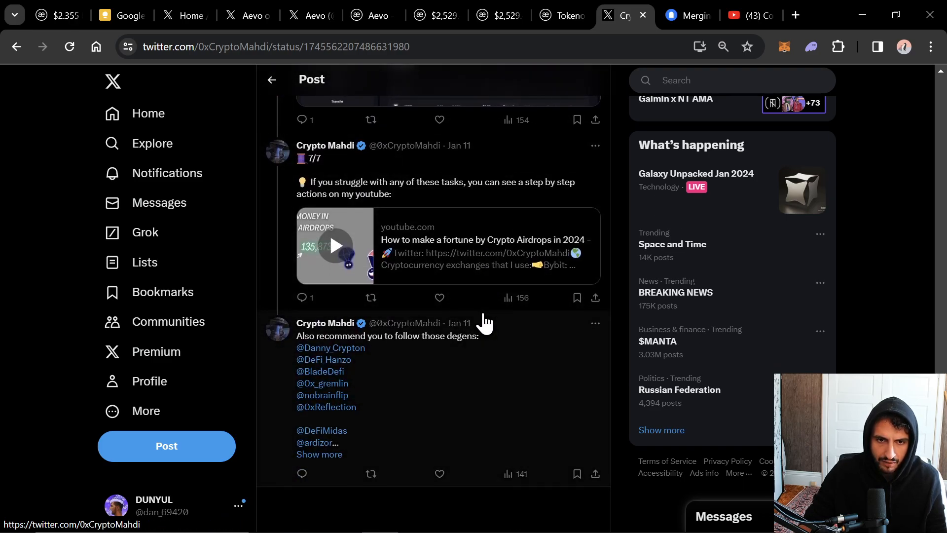
left_click(369, 15)
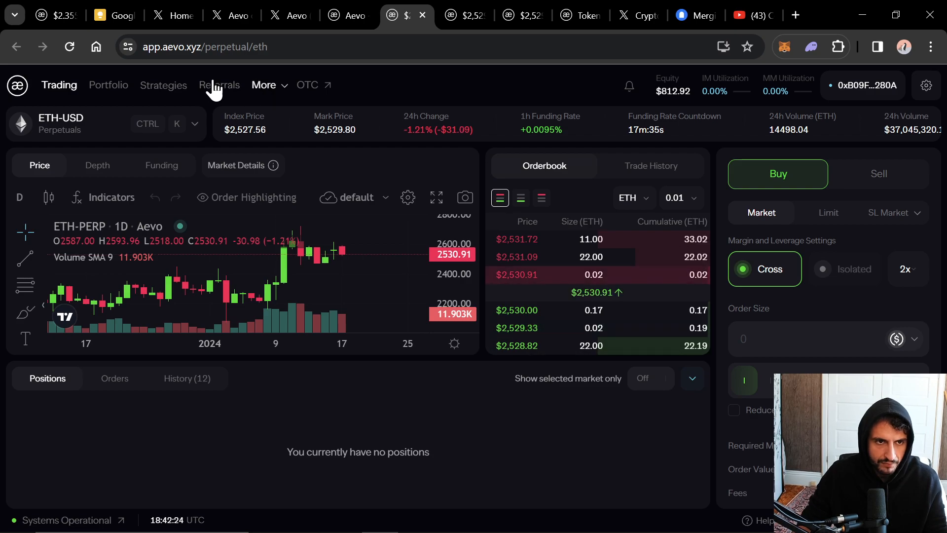
left_click(109, 85)
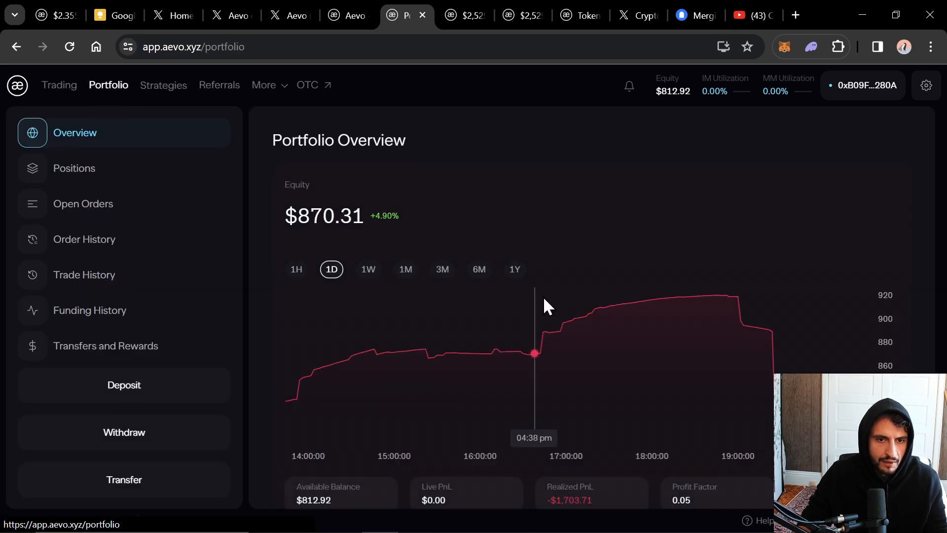
scroll("down", 3)
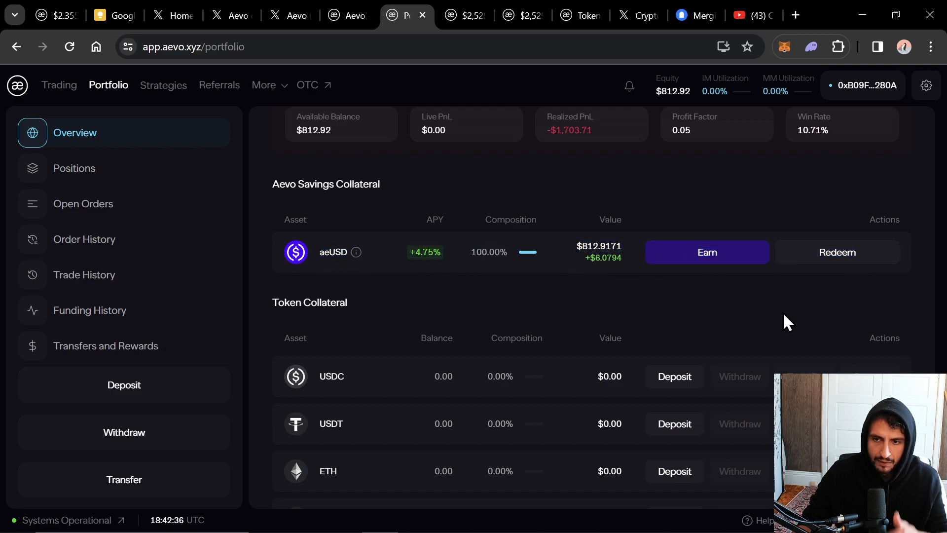
mouse_move(683, 313)
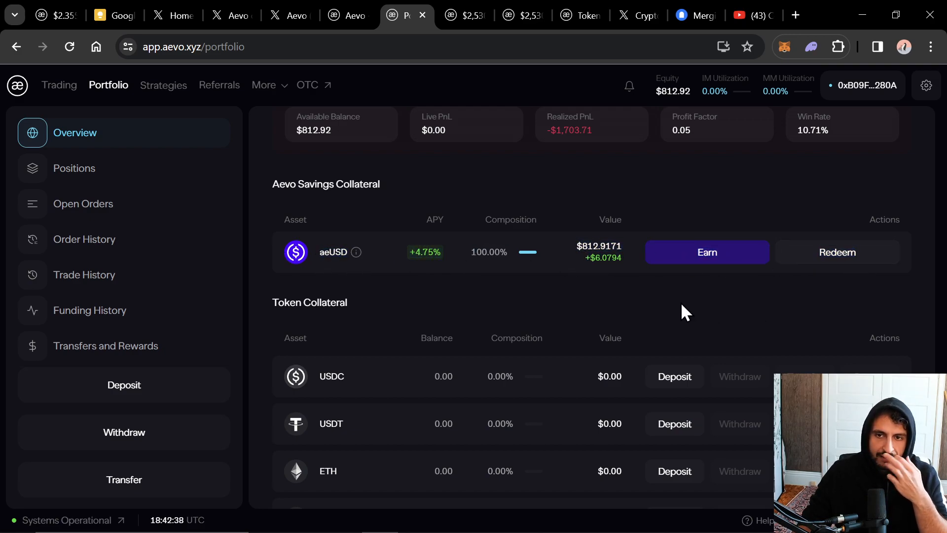
mouse_move(521, 283)
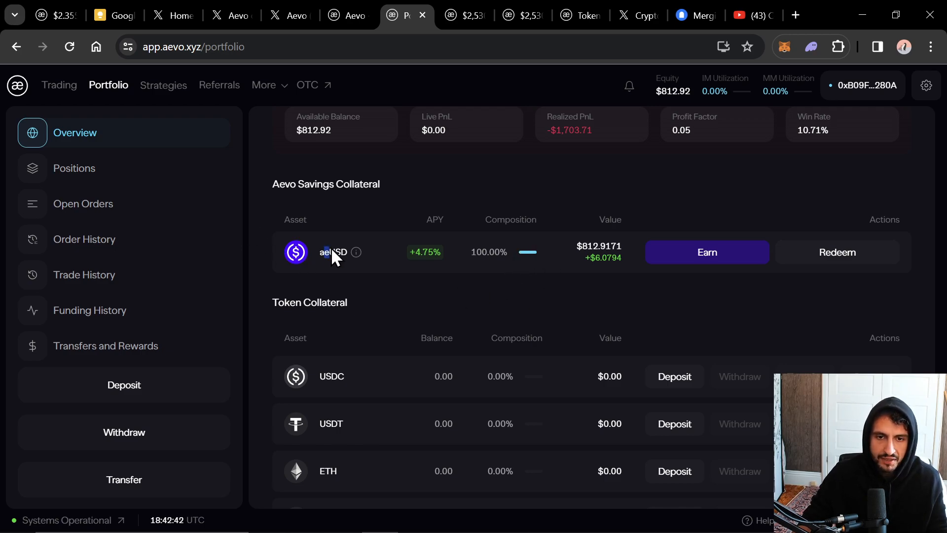
mouse_move(474, 275)
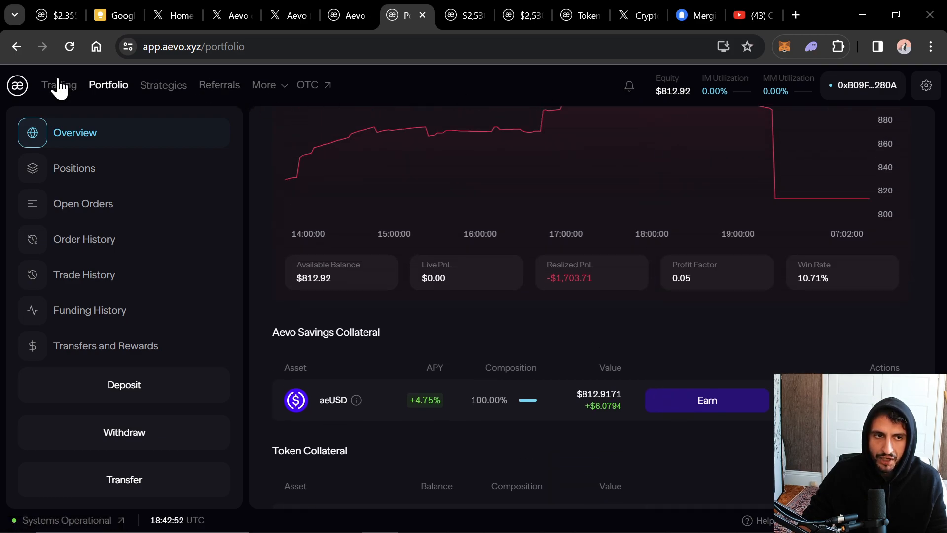
scroll("down", 3)
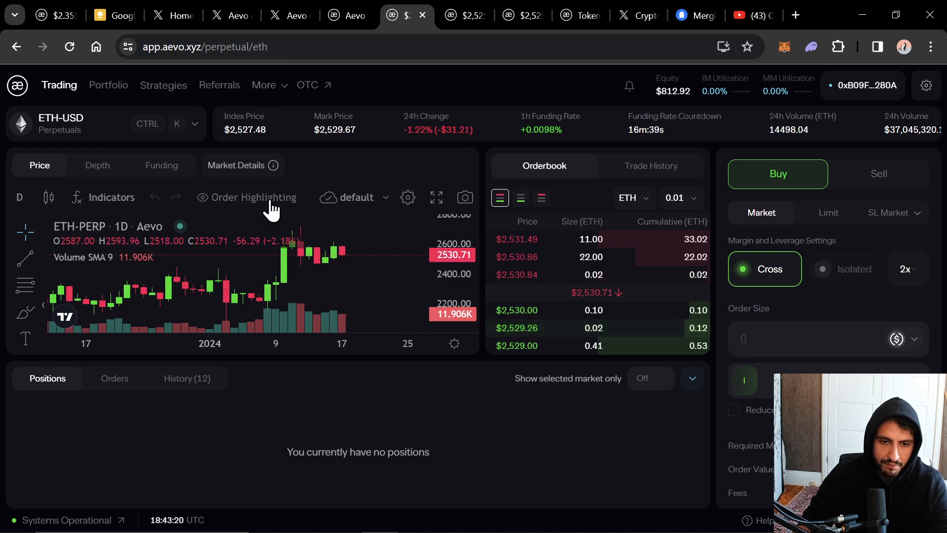
- View the Referrals page and its Referral History, which lists no referrals yet
left_click(219, 85)
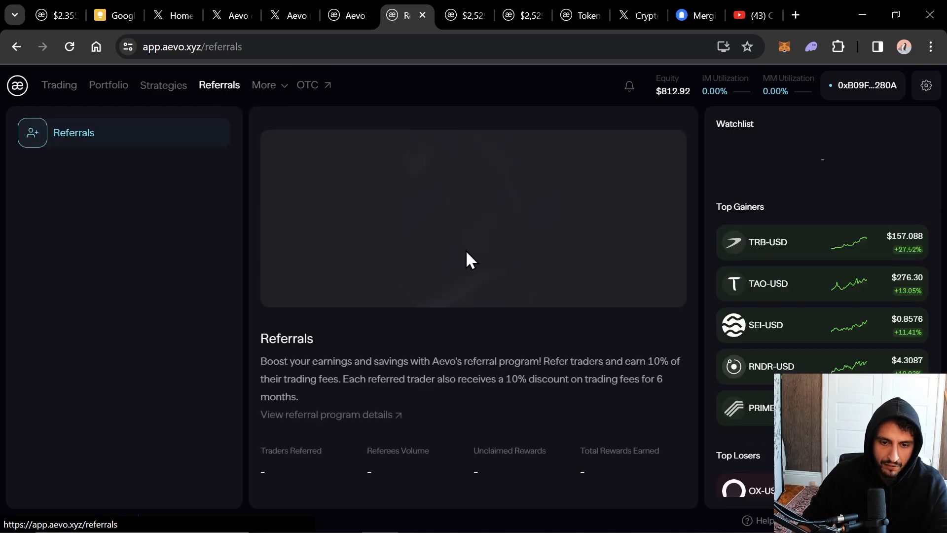
scroll("down", 3)
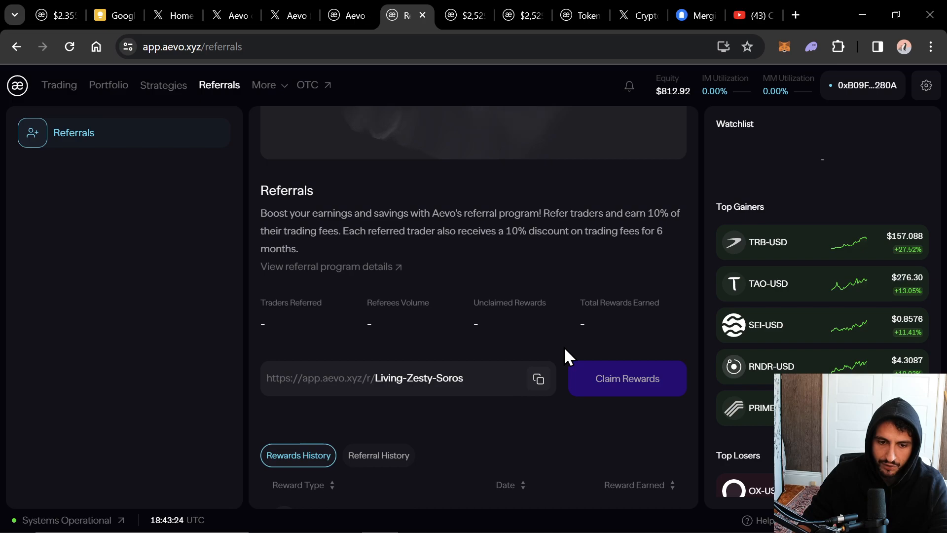
scroll("down", 3)
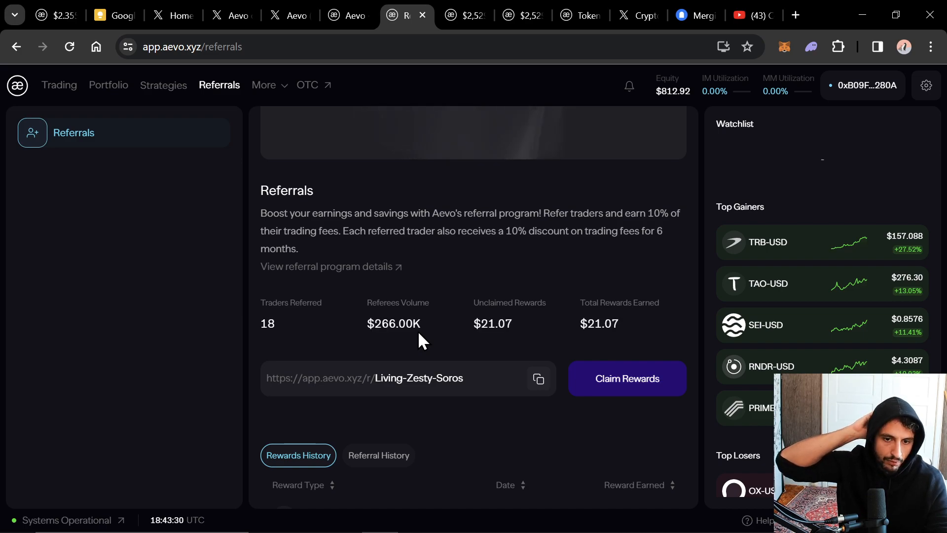
mouse_move(429, 333)
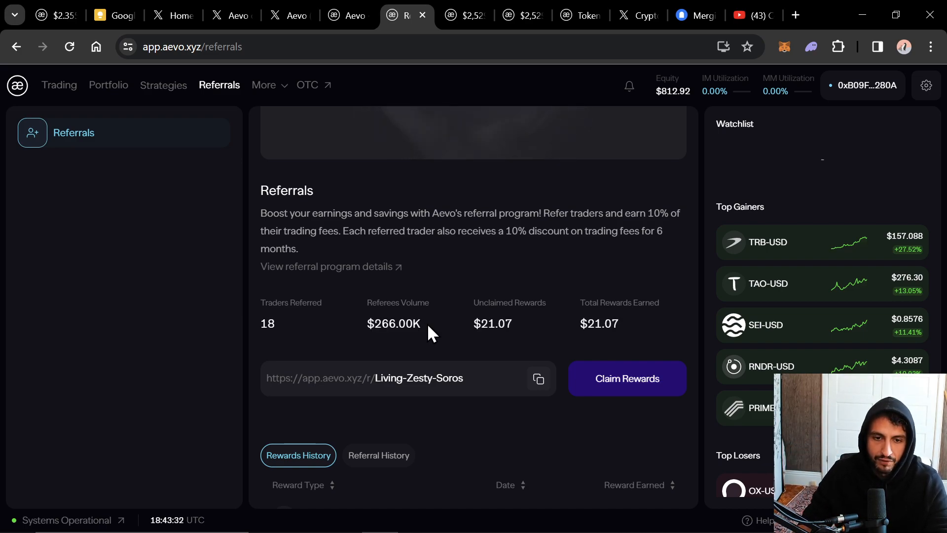
left_click(378, 439)
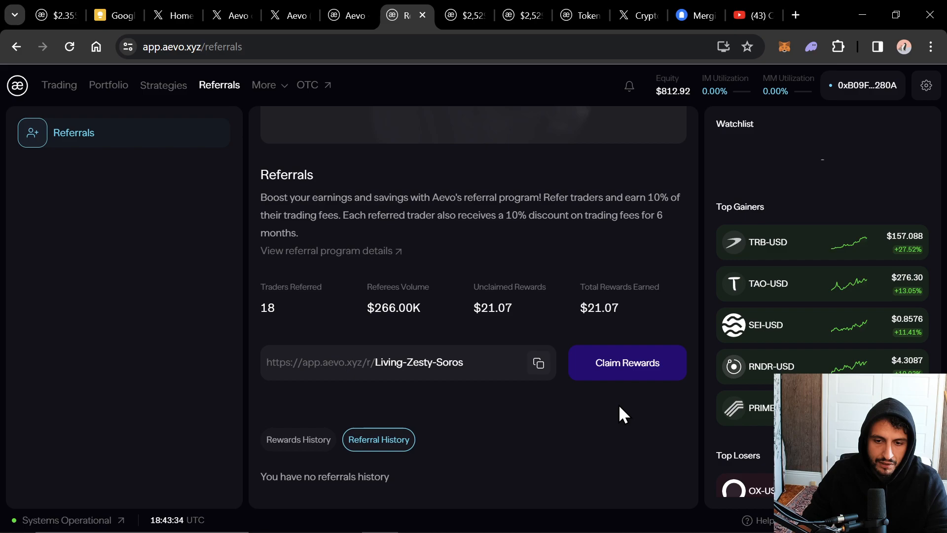
scroll("down", 3)
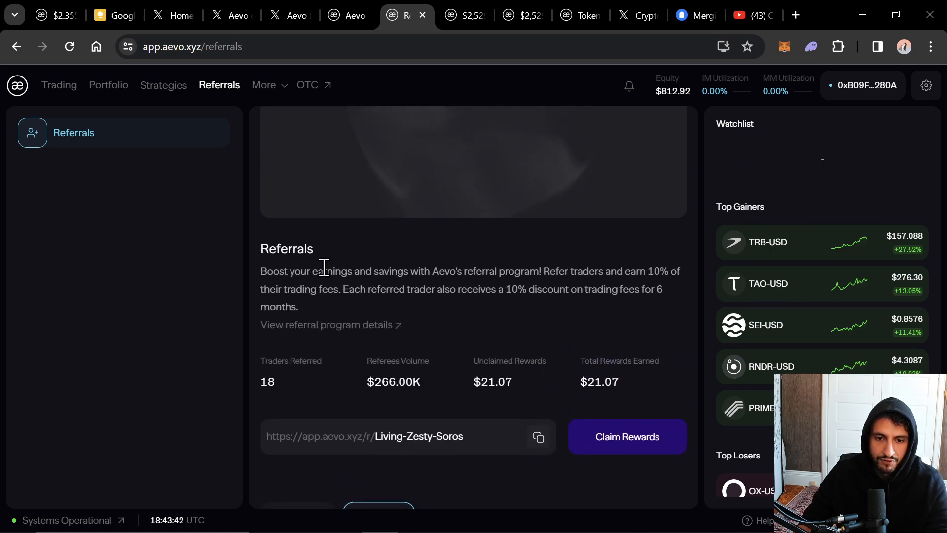
mouse_move(108, 85)
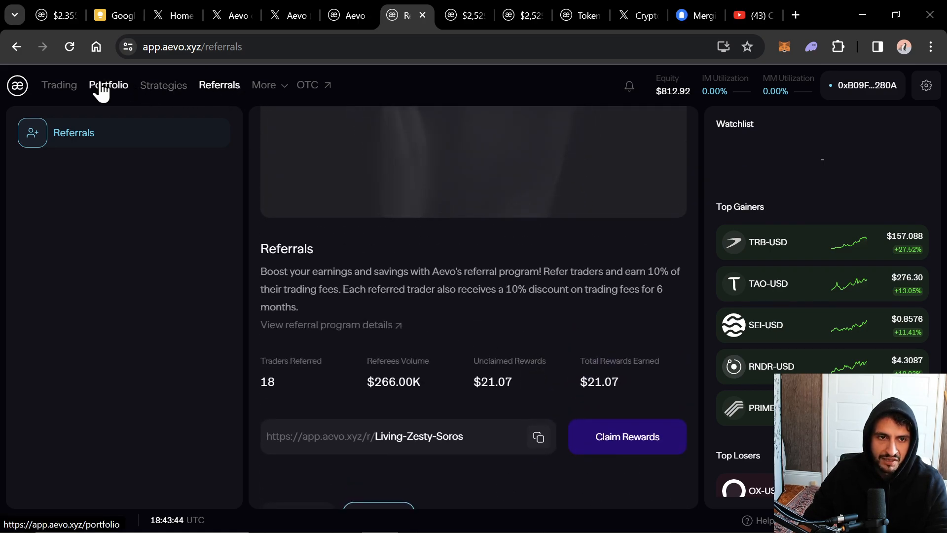
- Review the portfolio's Order History and Trade History of 84 MANTA-PERP trades, then go to ETH-USD trading
left_click(109, 85)
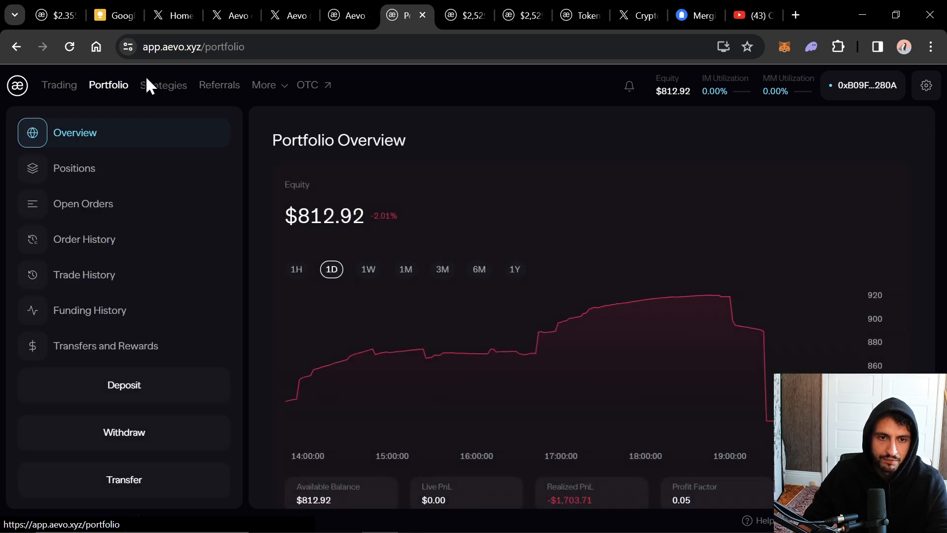
mouse_move(69, 168)
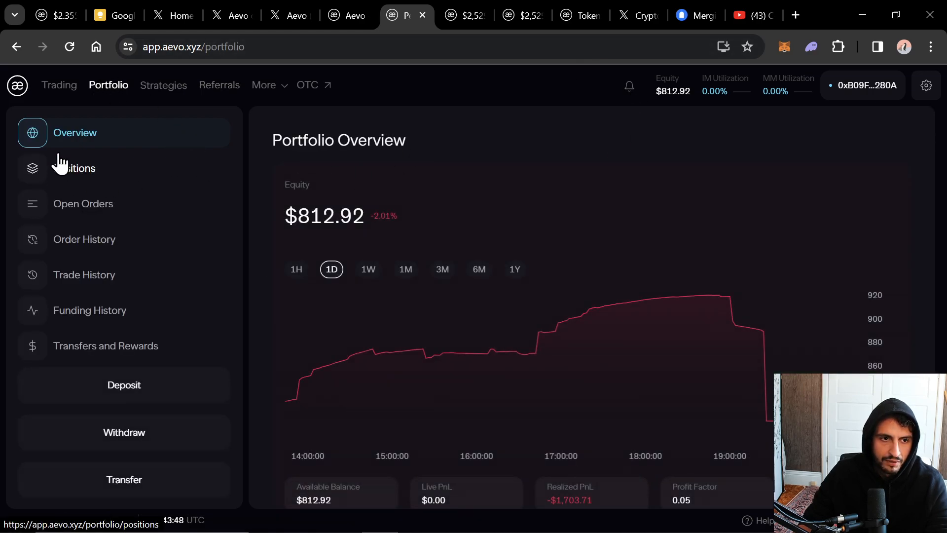
left_click(83, 239)
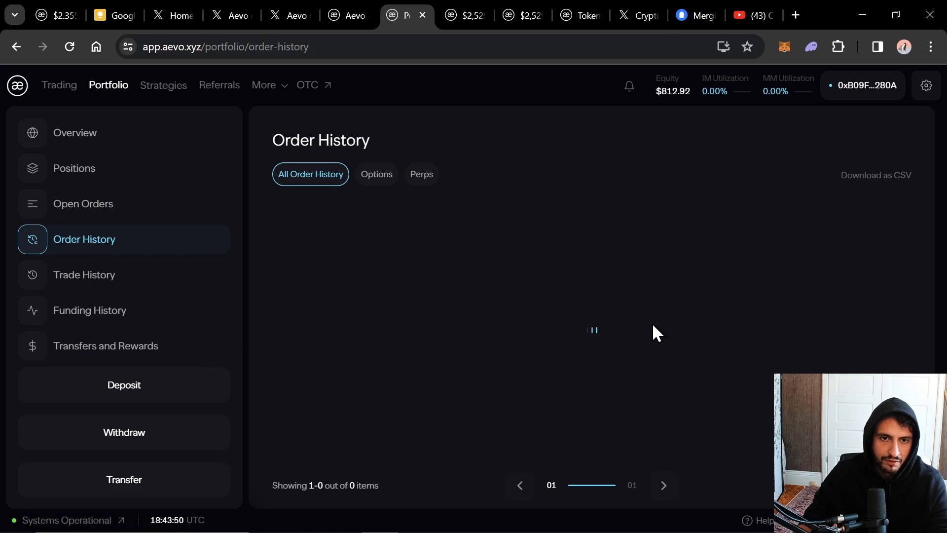
left_click(84, 275)
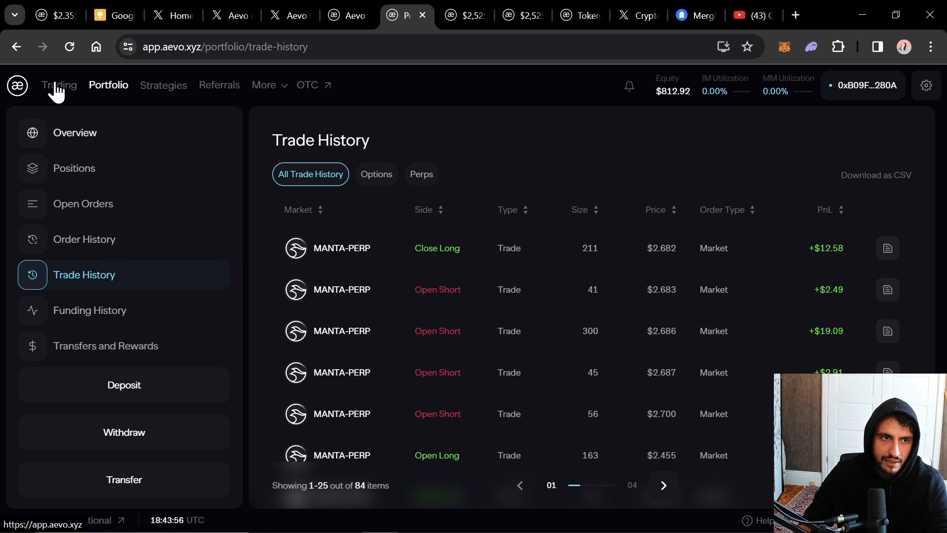
mouse_move(58, 84)
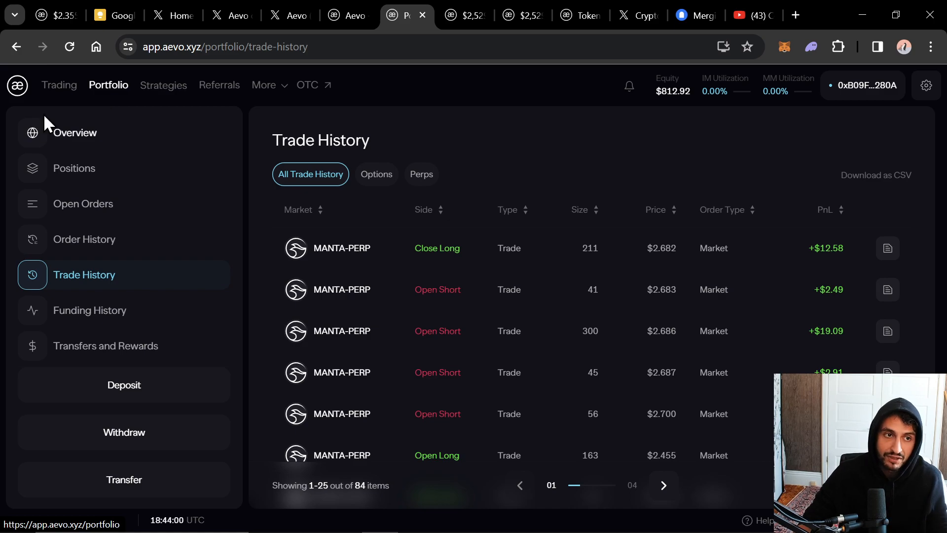
mouse_move(58, 85)
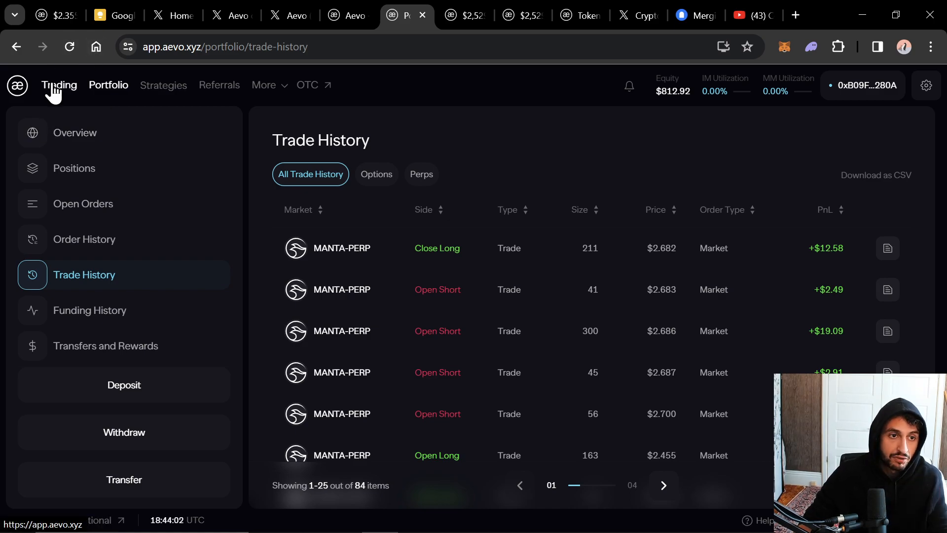
mouse_move(60, 97)
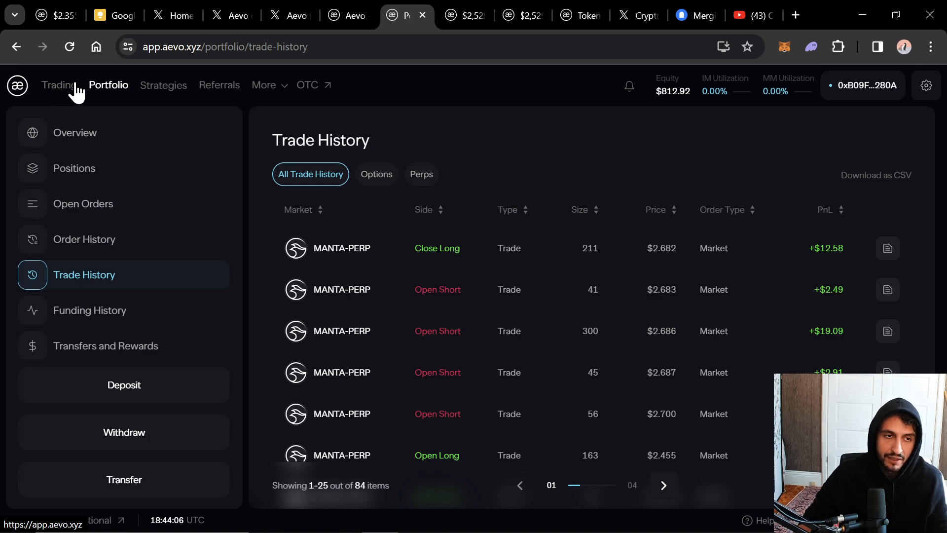
left_click(59, 85)
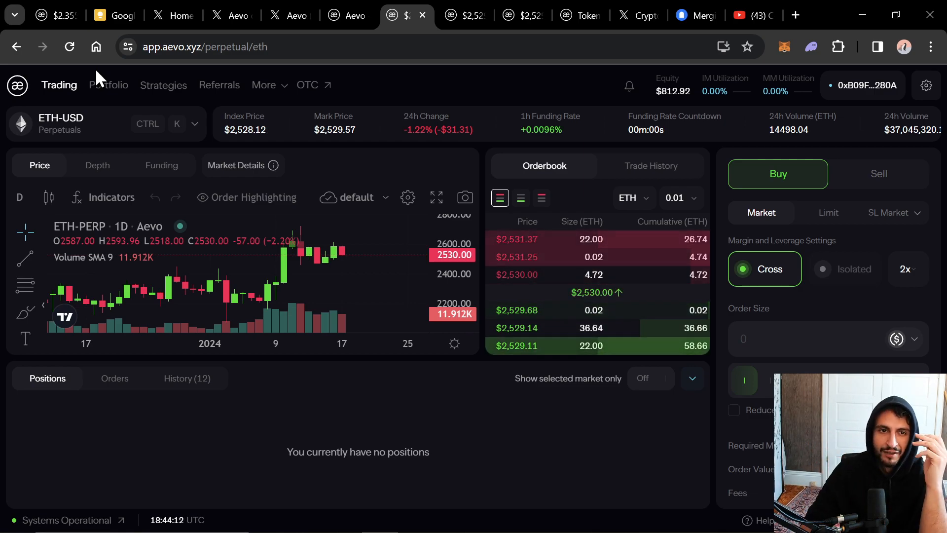
- Revisit Referrals, highlight the 10% discount term, check Referral History and return to Rewards History
left_click(219, 85)
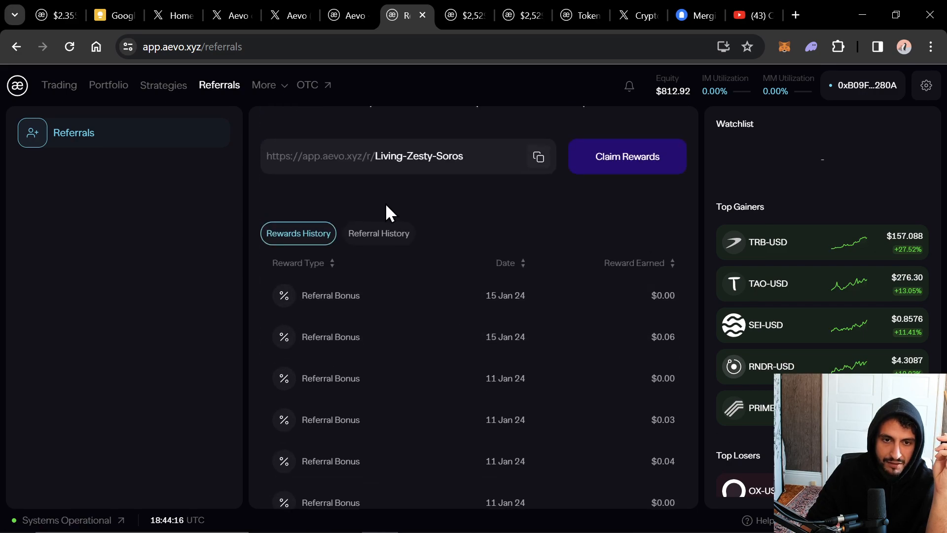
left_click(378, 233)
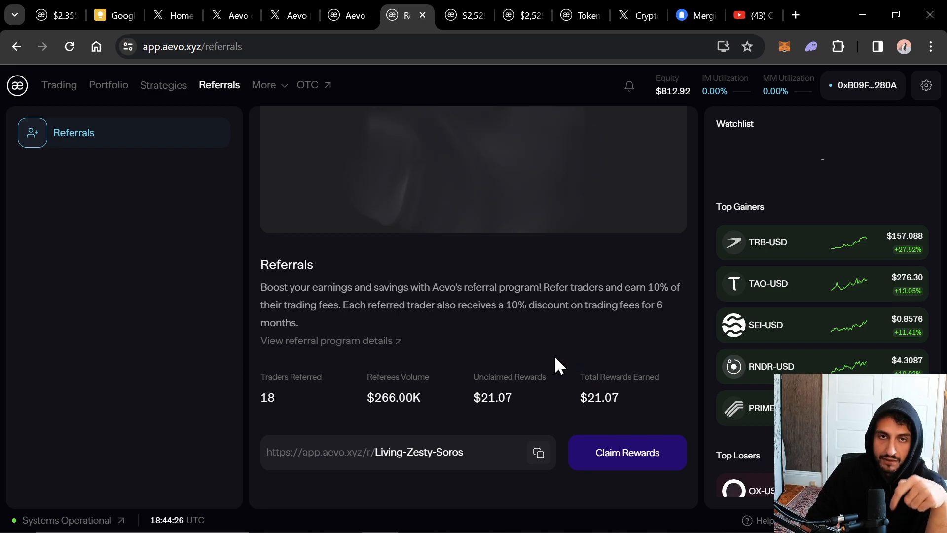
left_click_drag(504, 304, 558, 305)
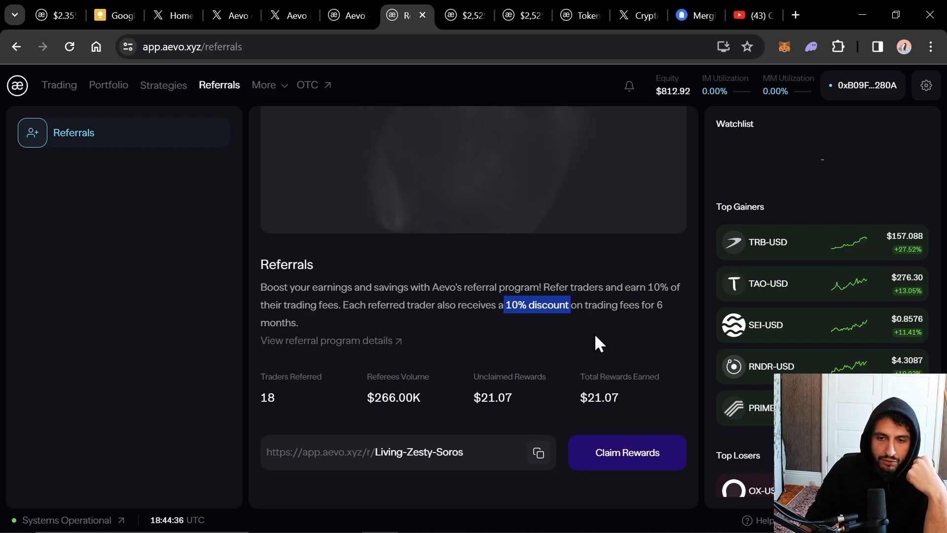
scroll("down", 3)
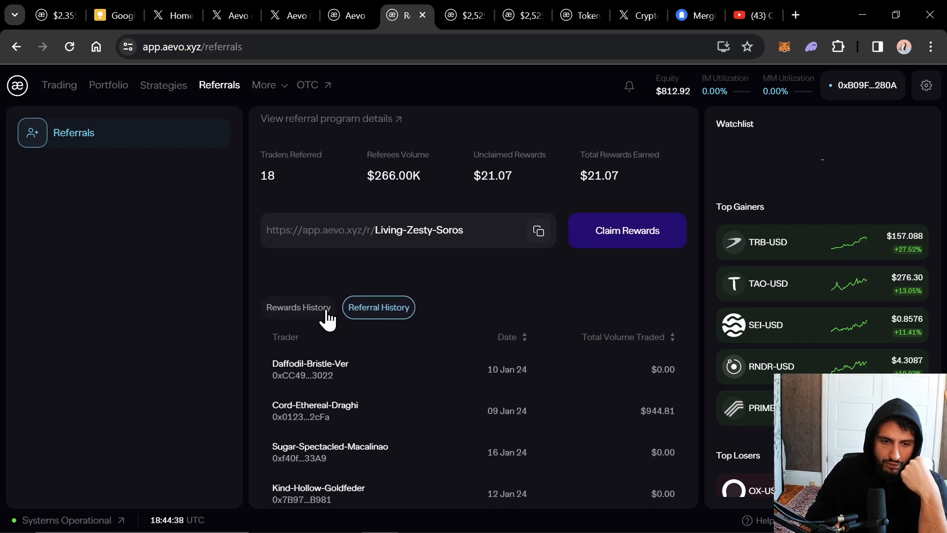
left_click(296, 306)
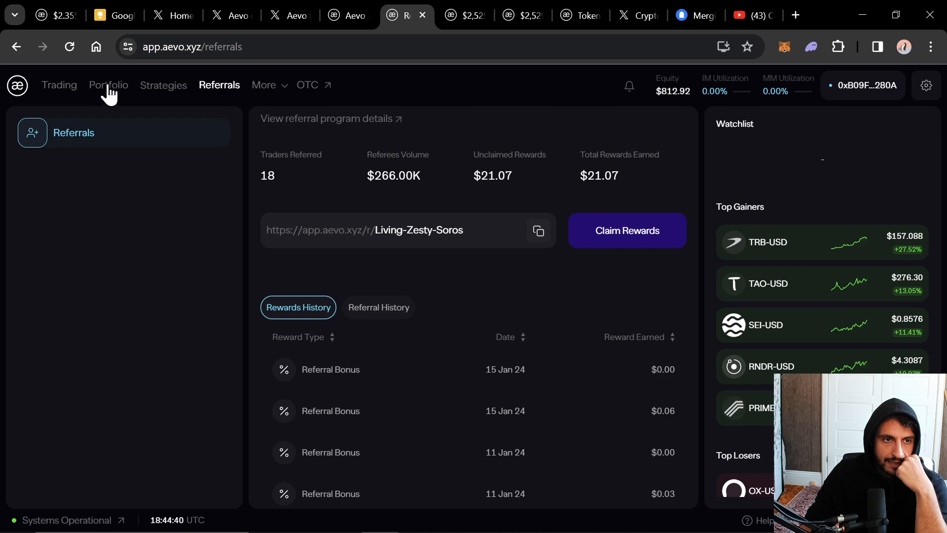
- From the trading page's market selector, browse Perpetual Futures and select ETH-USD
left_click(108, 85)
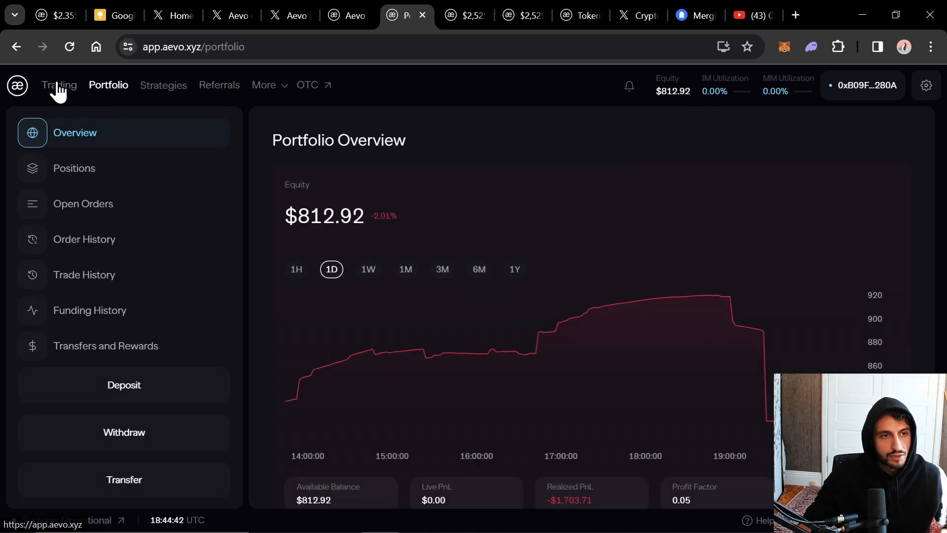
left_click(58, 85)
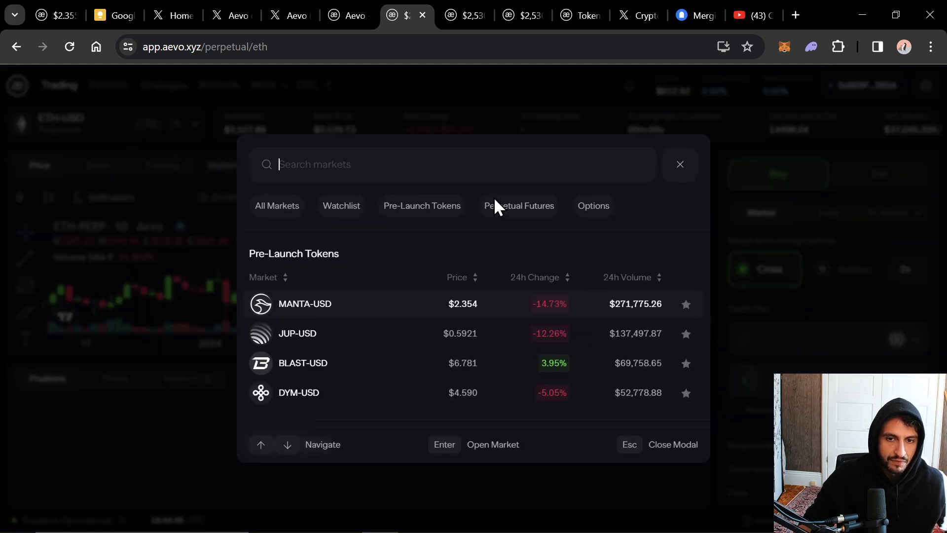
left_click(679, 164)
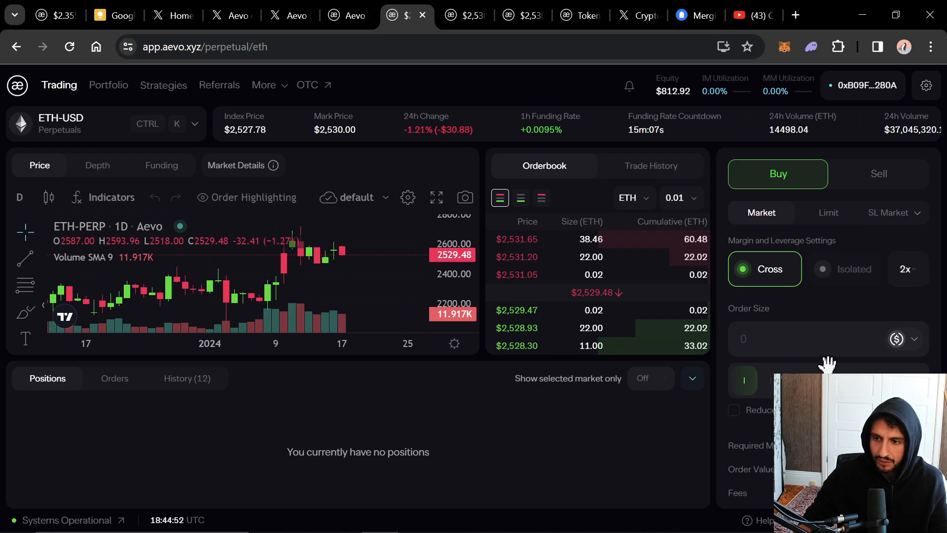
left_click(907, 268)
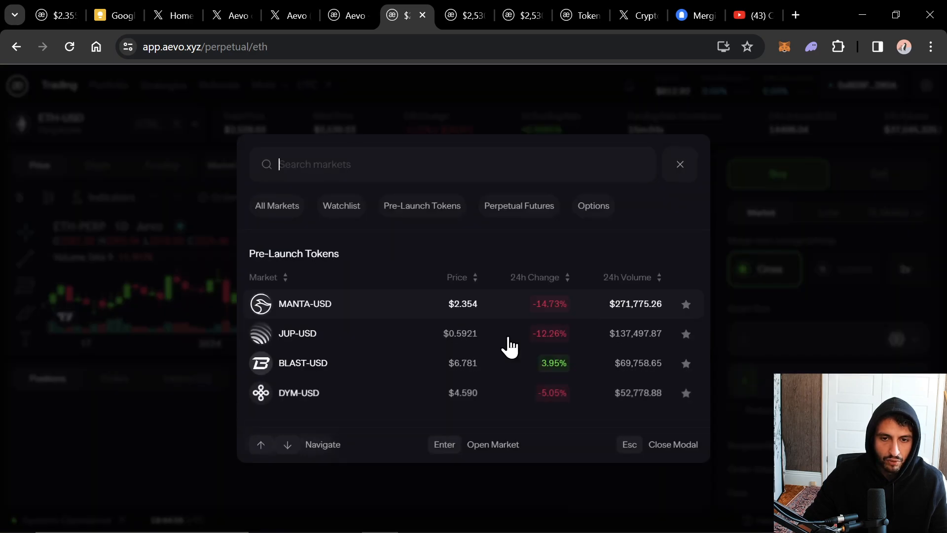
mouse_move(528, 420)
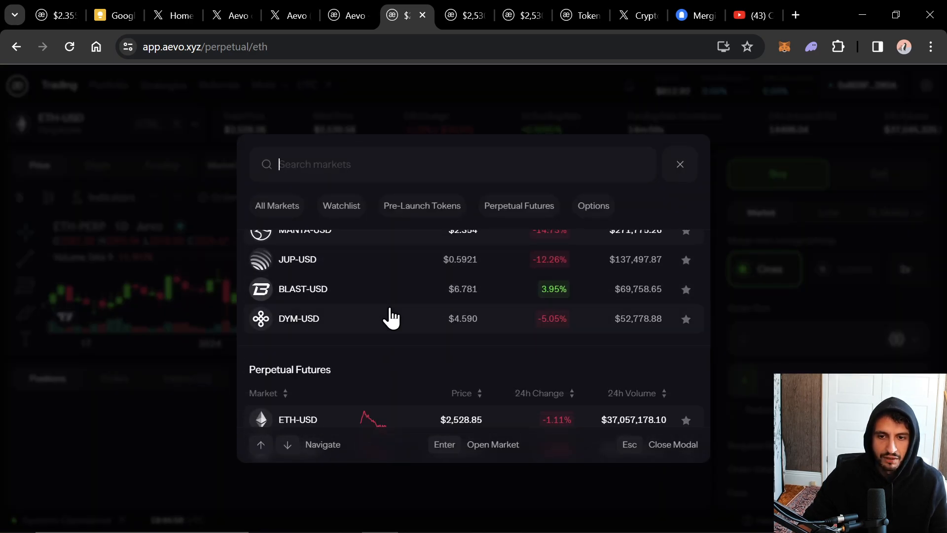
left_click(421, 205)
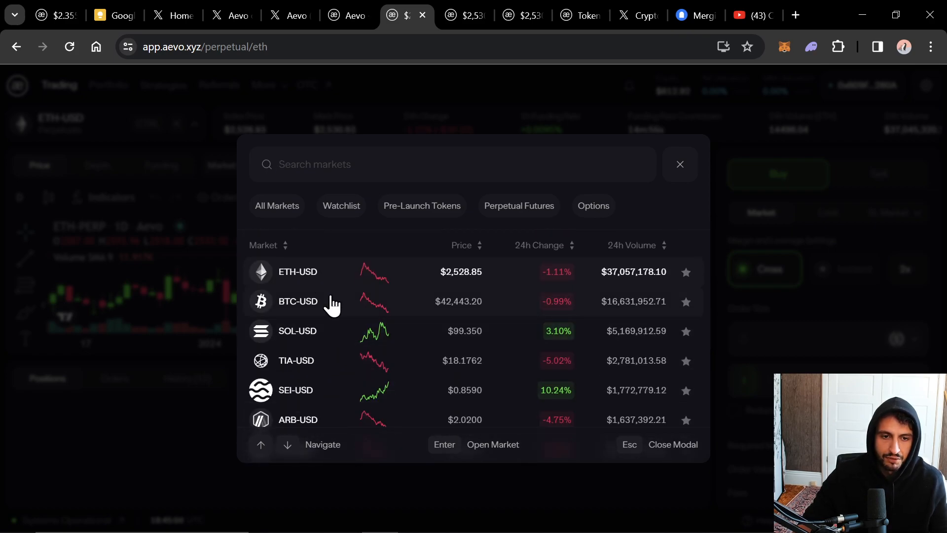
mouse_move(284, 398)
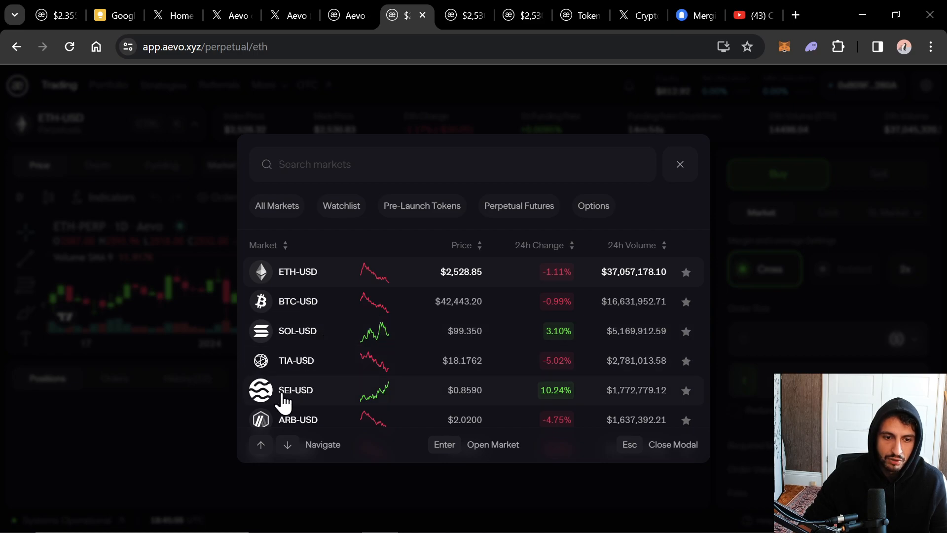
left_click(680, 164)
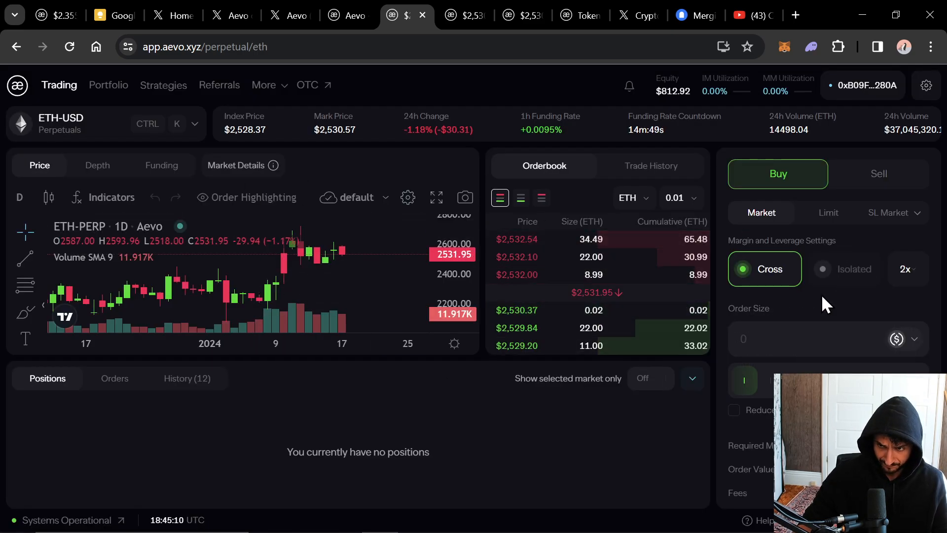
- Set ETH-USD leverage to 5x and market-buy 1.58 ETH-PERP, retrying after the insufficient margin error
left_click(906, 268)
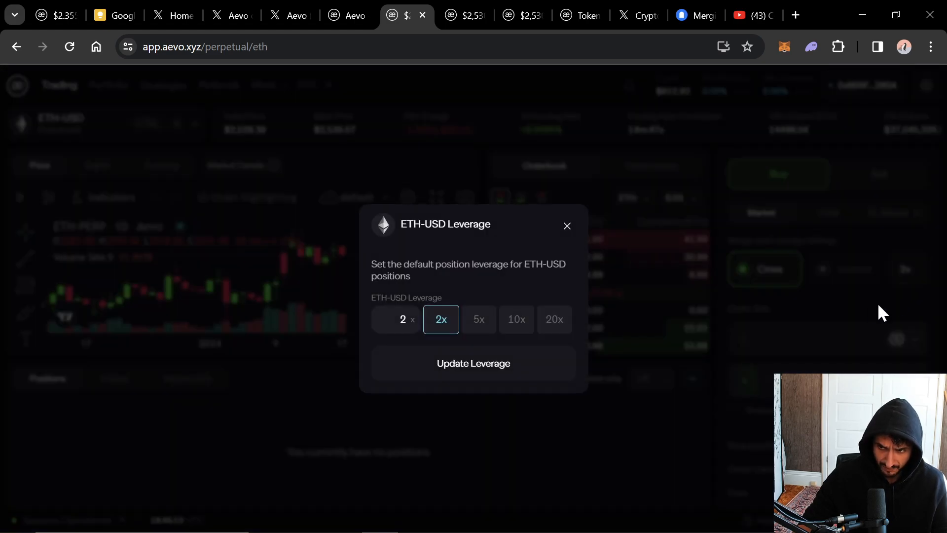
left_click(478, 318)
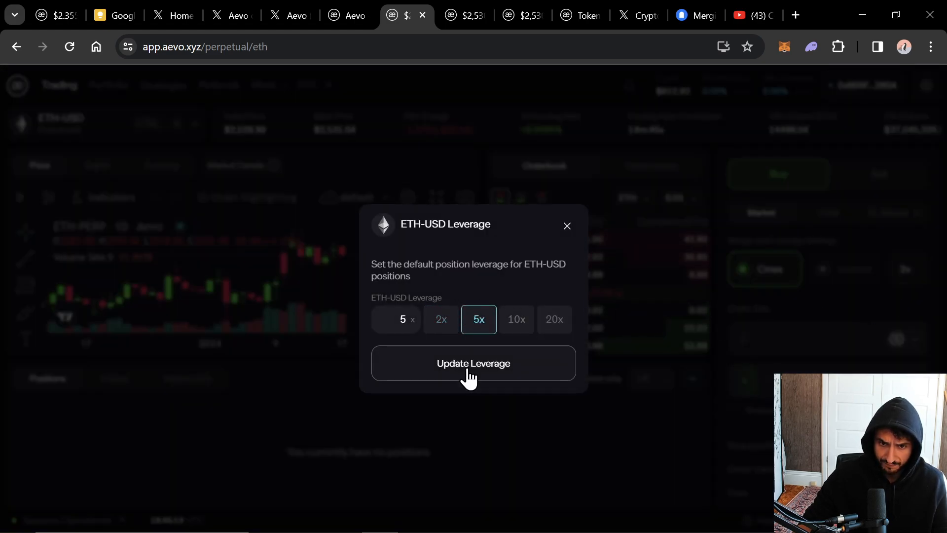
left_click(472, 363)
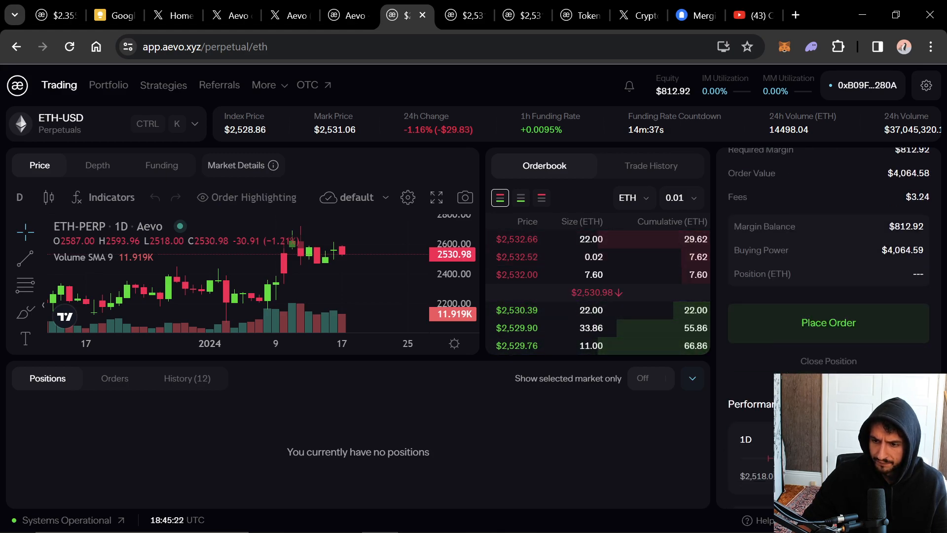
left_click(827, 322)
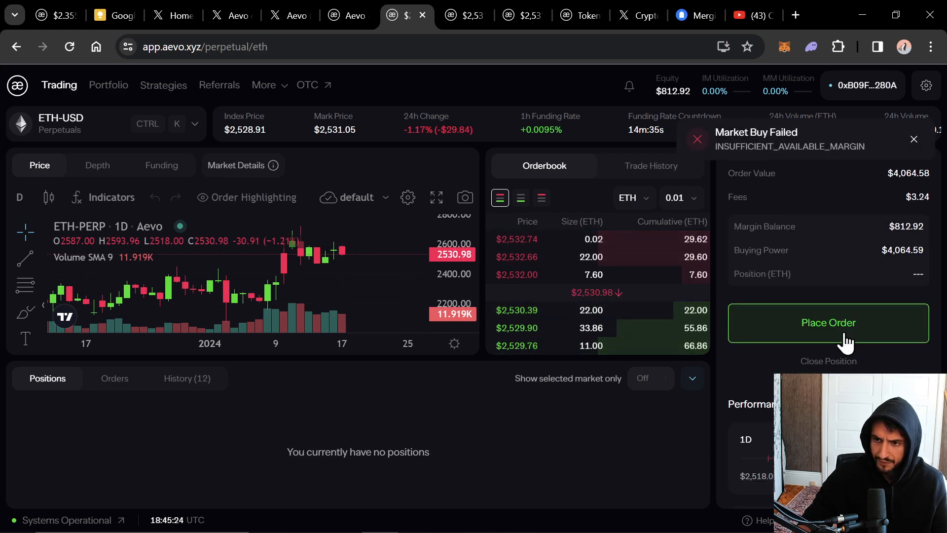
left_click(827, 322)
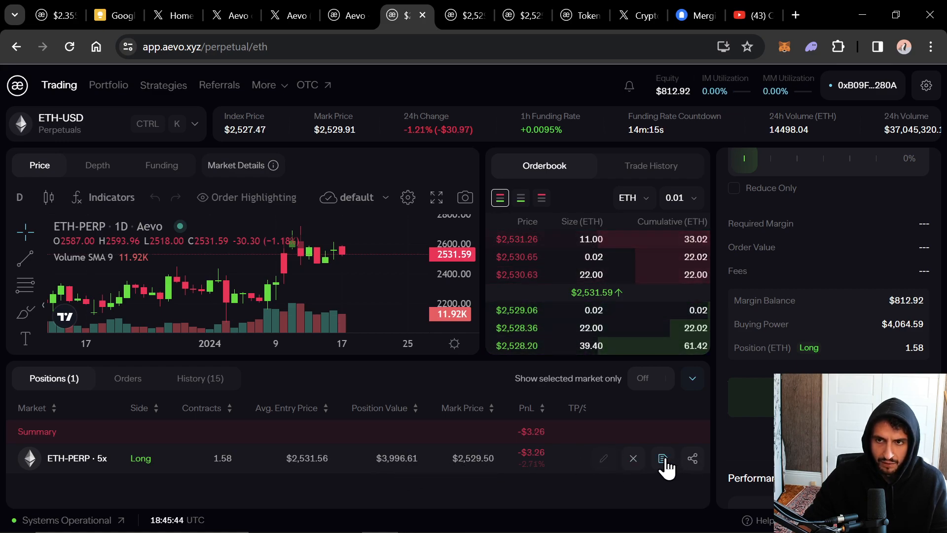
left_click(663, 458)
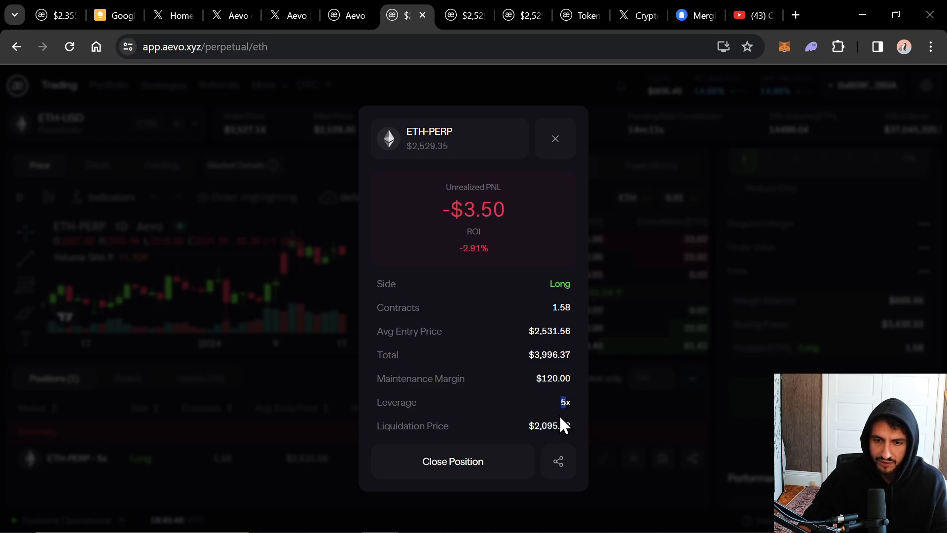
left_click(553, 138)
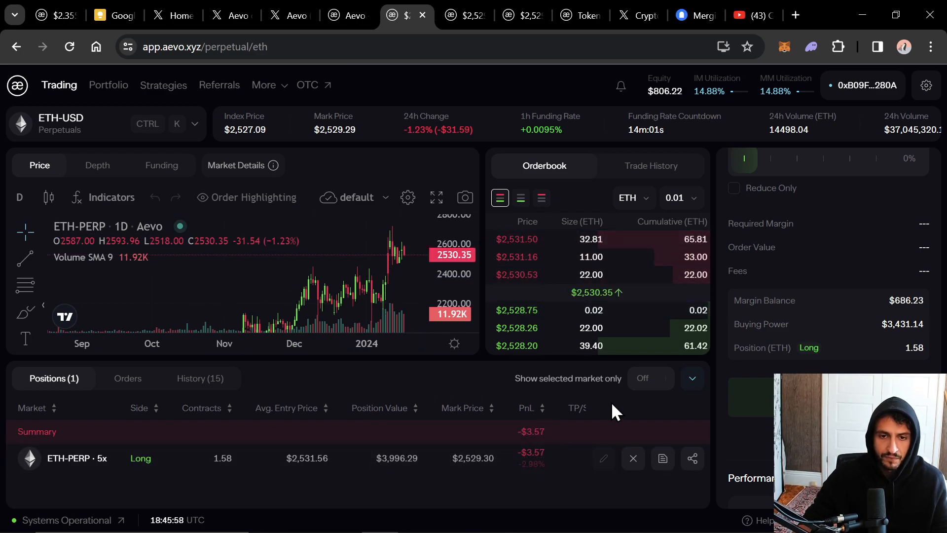
mouse_move(272, 407)
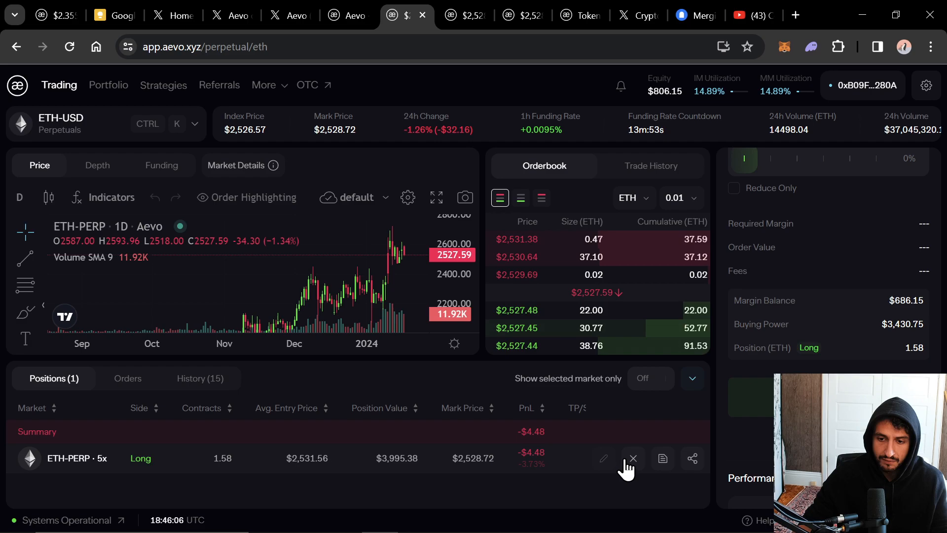
- Close the 1.58-contract ETH-PERP long at best bid, leaving no open positions
left_click(633, 459)
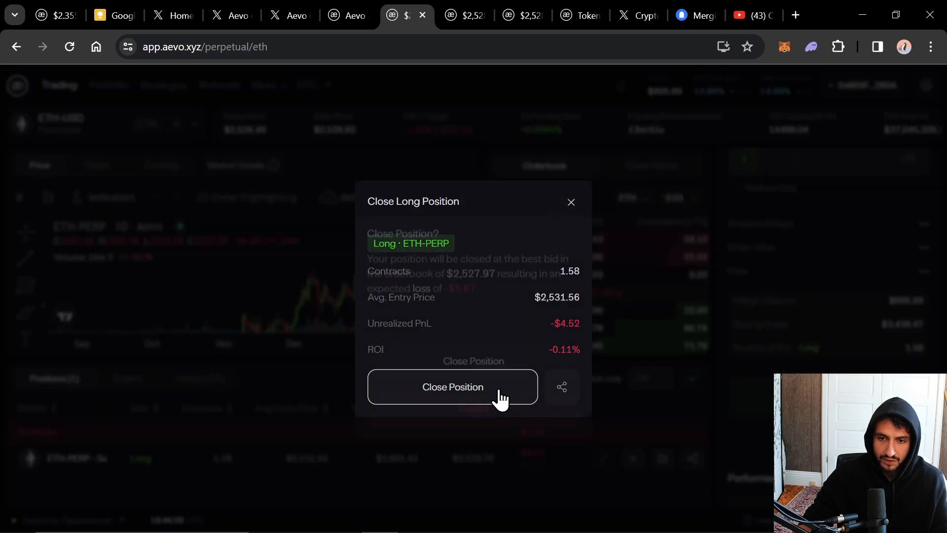
left_click(453, 387)
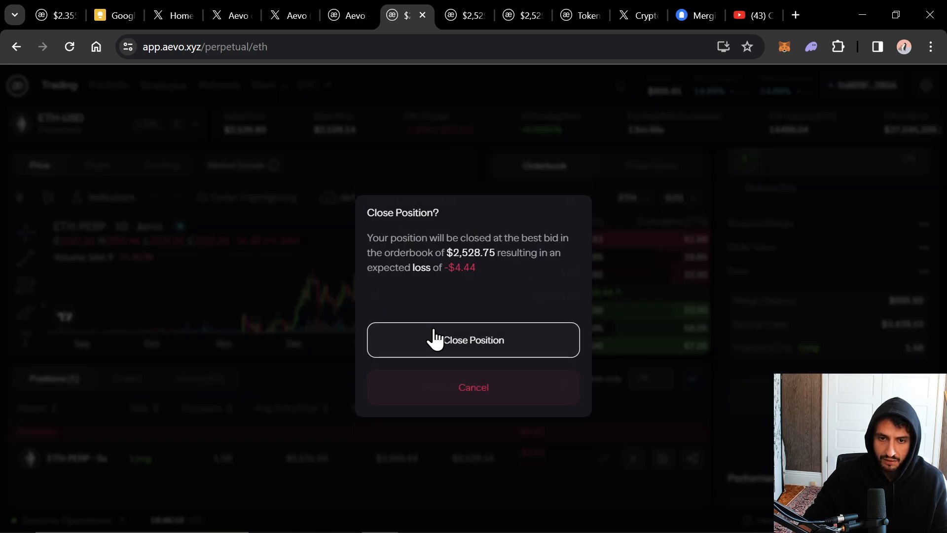
left_click(472, 339)
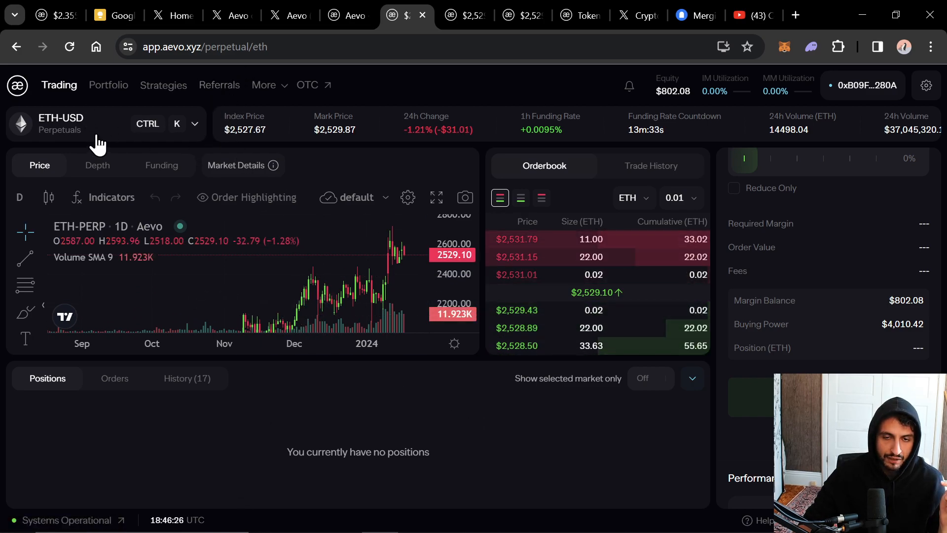
mouse_move(45, 404)
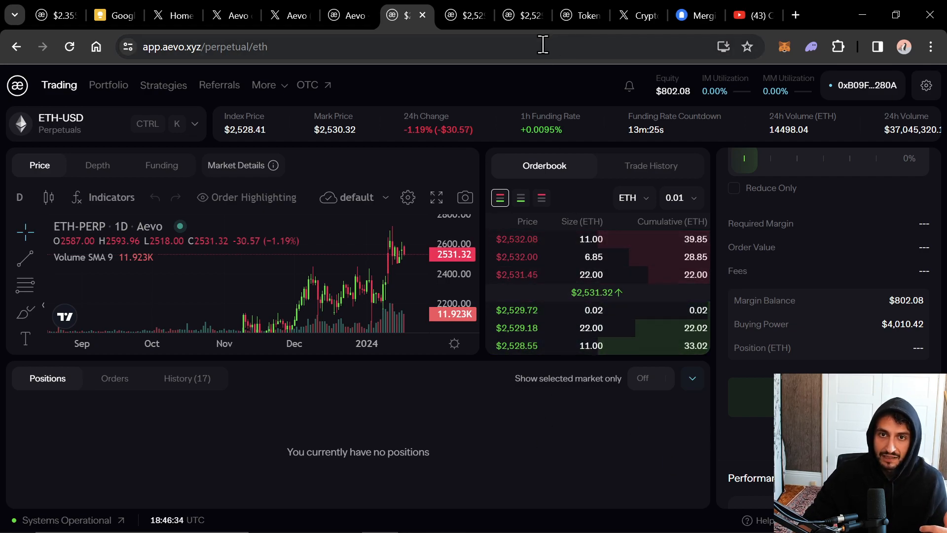
left_click(227, 14)
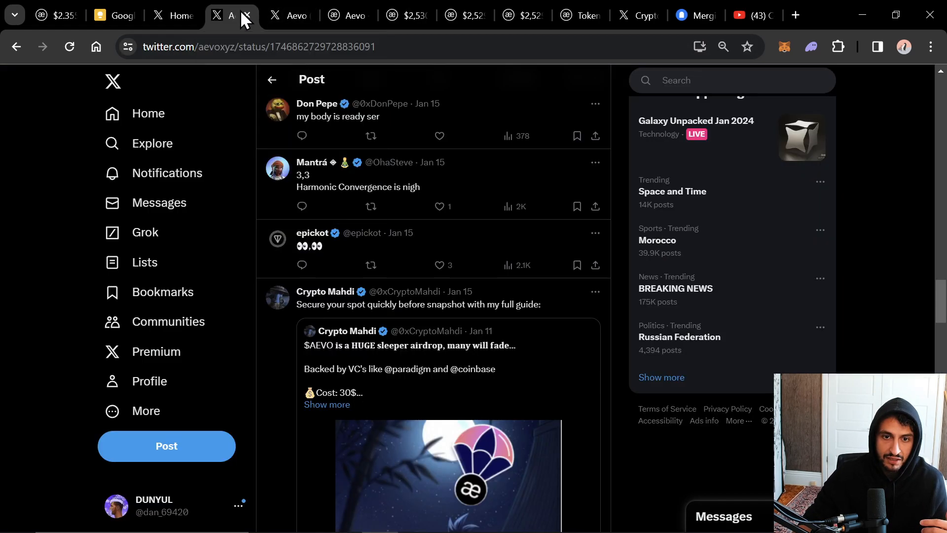
scroll("down", 3)
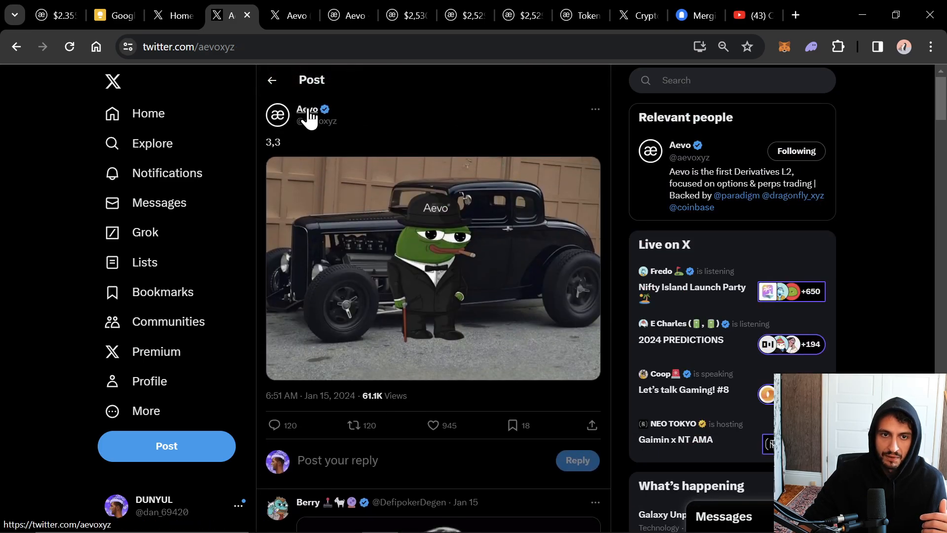
left_click(306, 109)
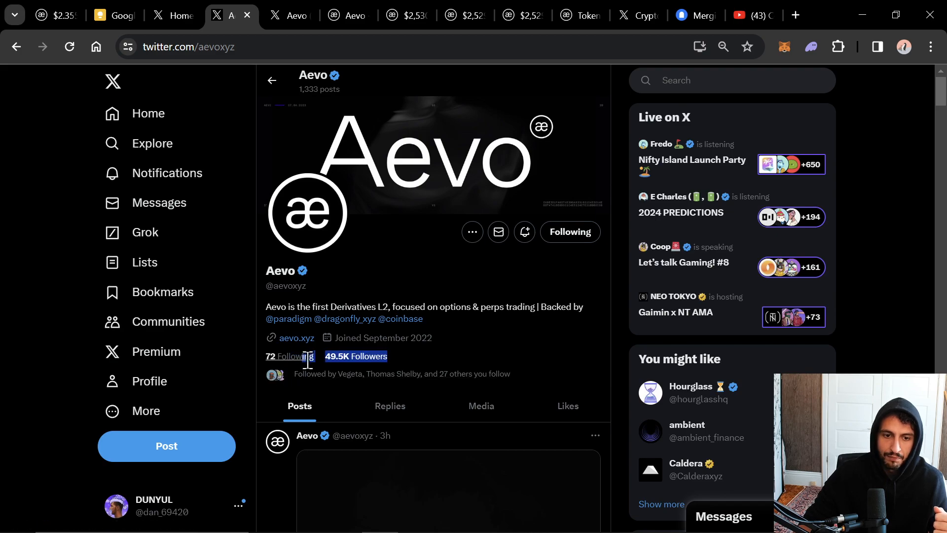
left_click(725, 80)
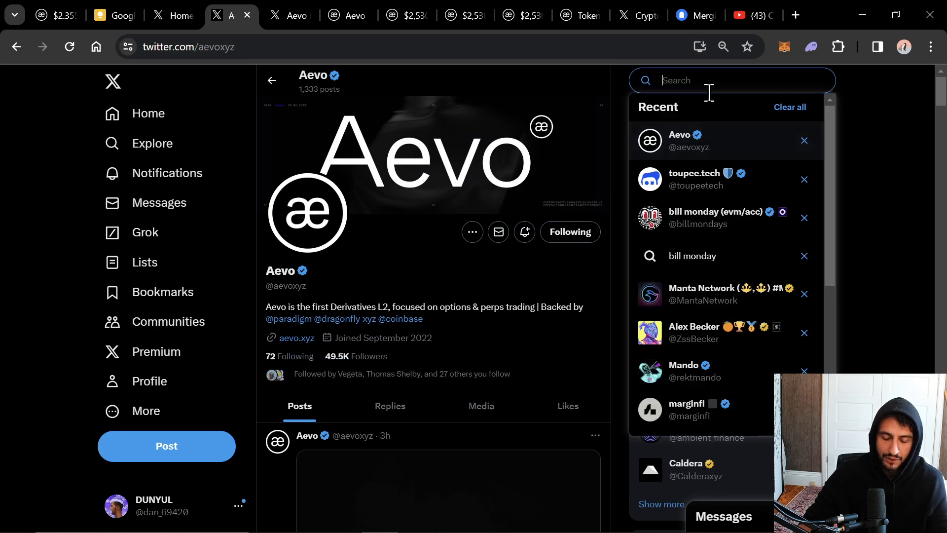
type("jupiter")
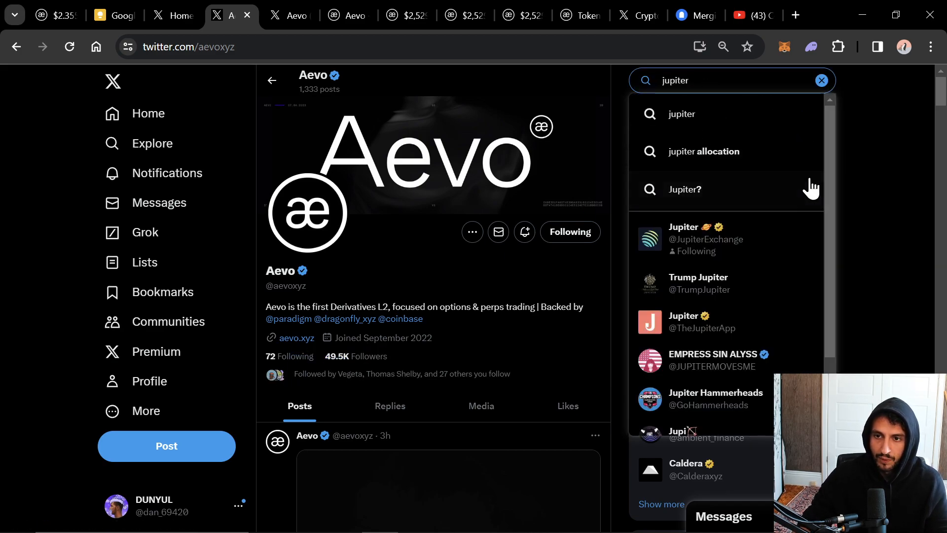
left_click(705, 239)
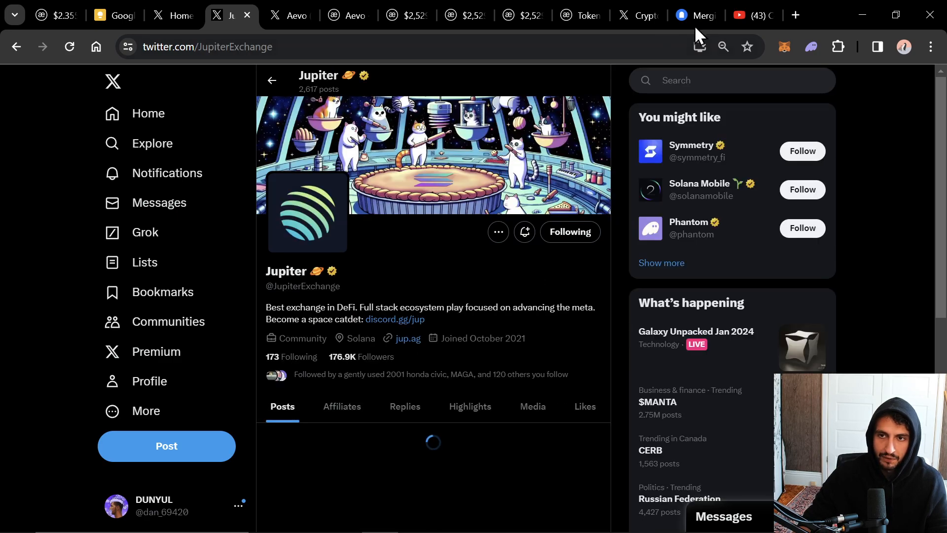
type("jto")
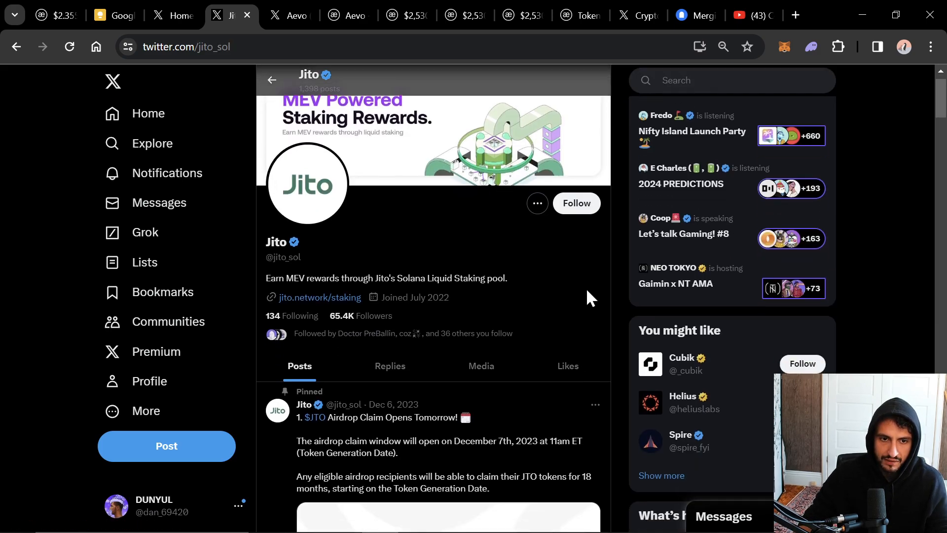
scroll("down", 3)
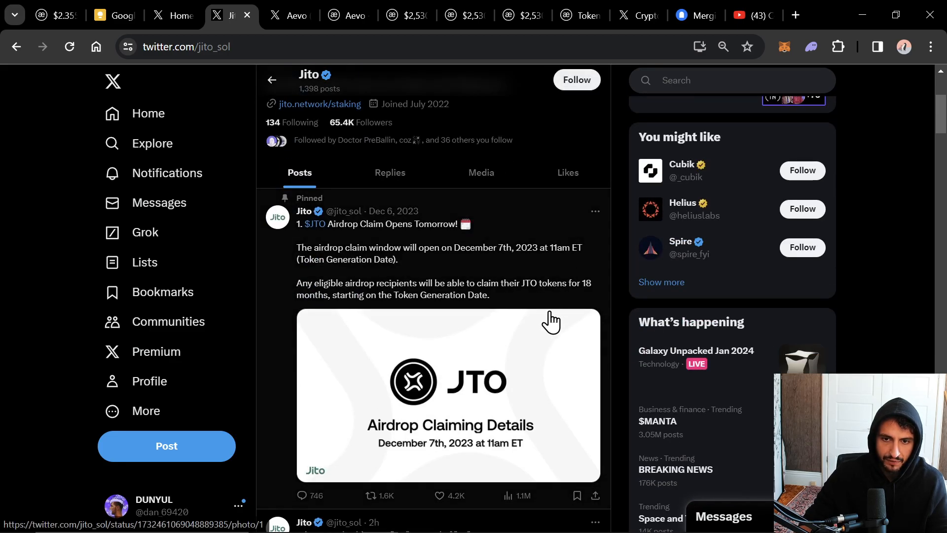
scroll("down", 3)
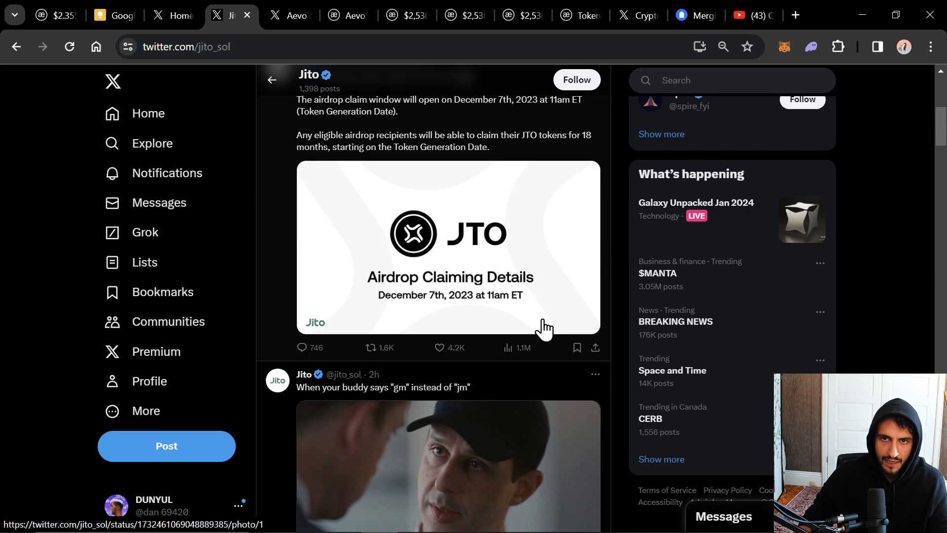
left_click(290, 15)
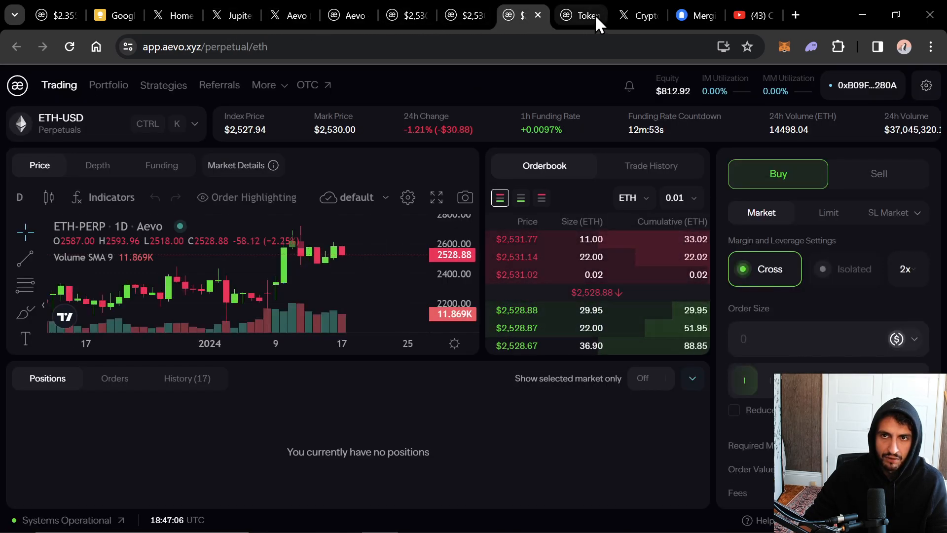
- From the Tokenomics docs, expand Governance and read the AGP – Aevo Governance Proposals page
left_click(580, 14)
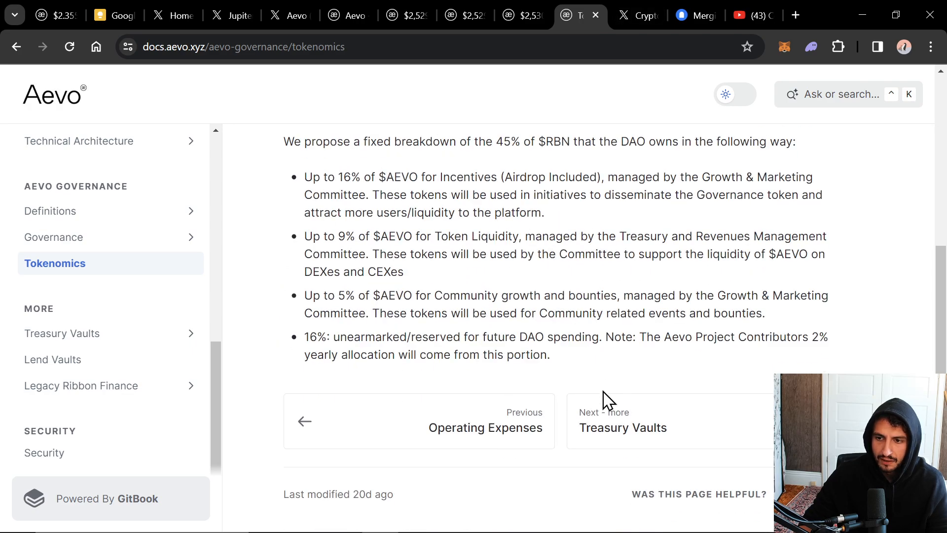
mouse_move(57, 393)
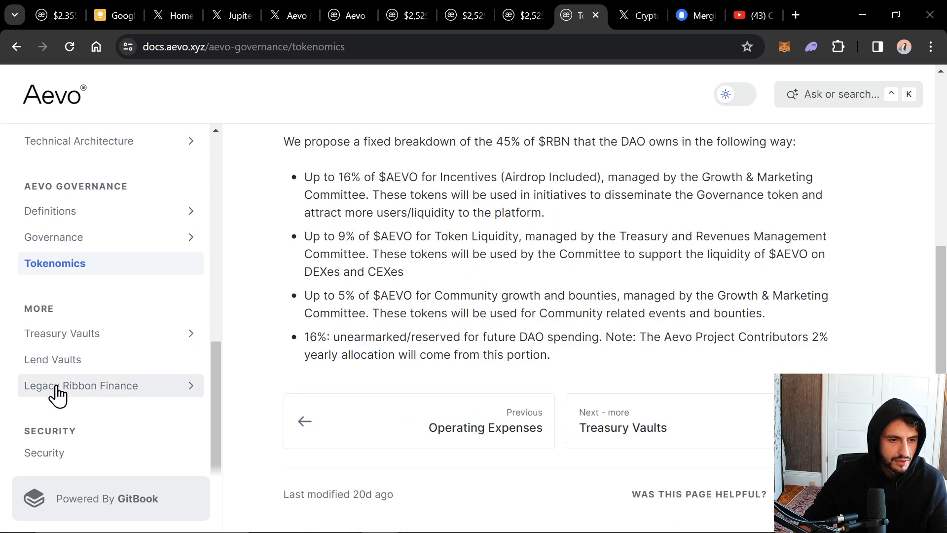
left_click(54, 237)
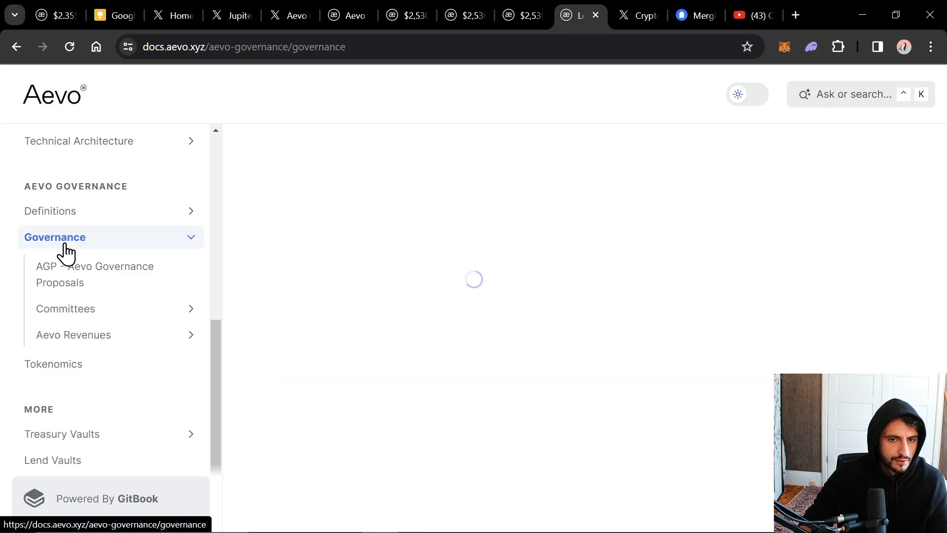
left_click(96, 274)
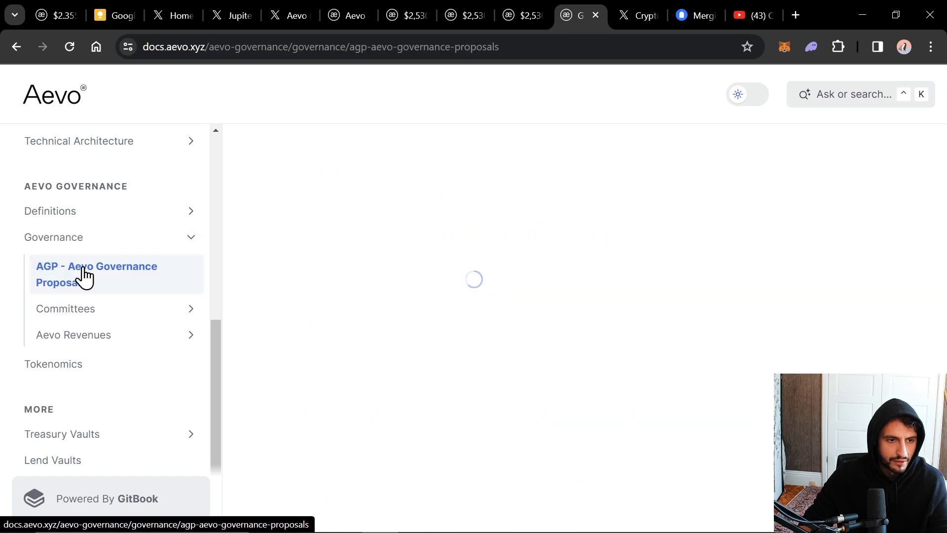
left_click(96, 274)
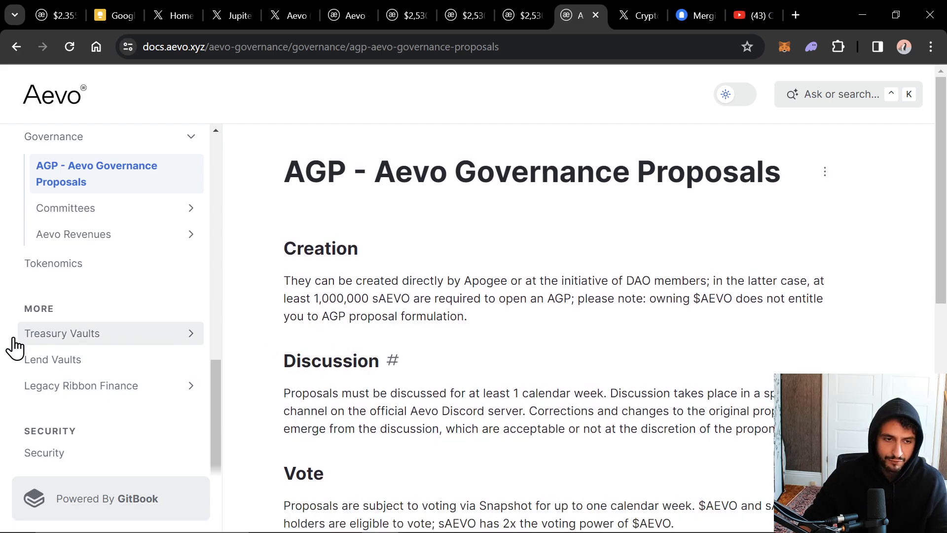
scroll("down", 3)
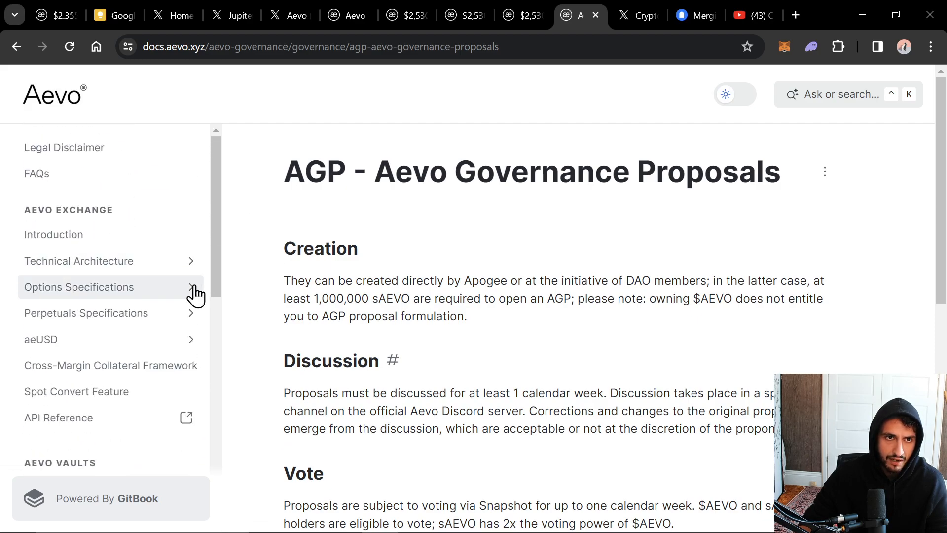
- Revisit Aevo's X profile and the Home feed, then switch to the OBS recording window
left_click(284, 15)
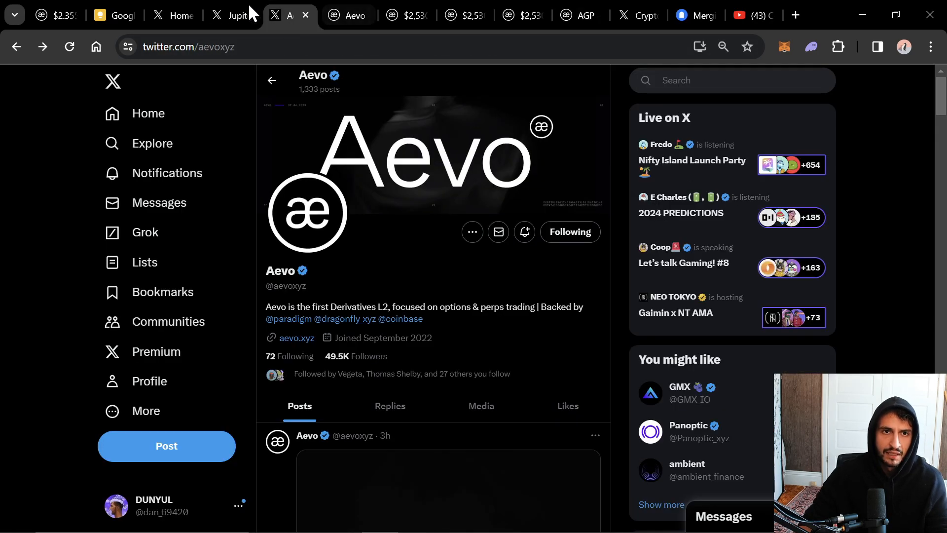
mouse_move(444, 163)
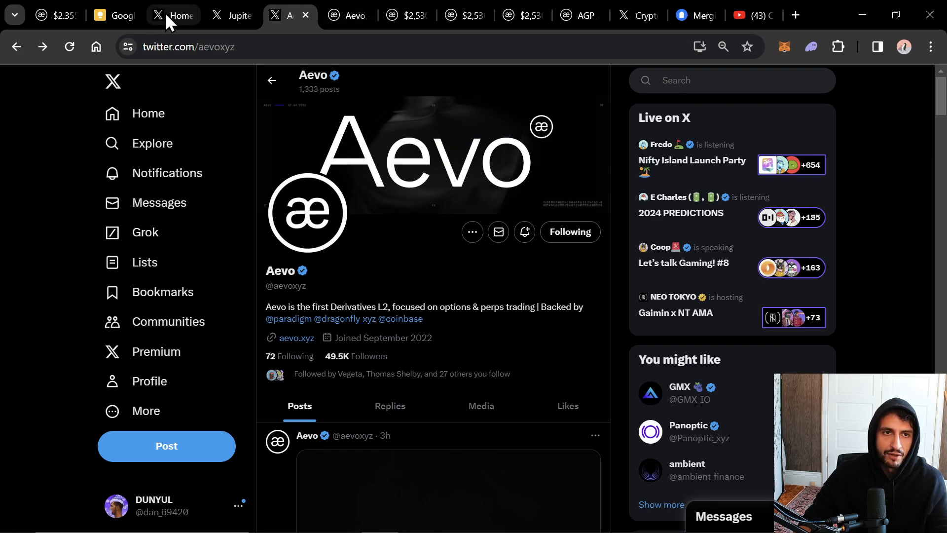
left_click(176, 15)
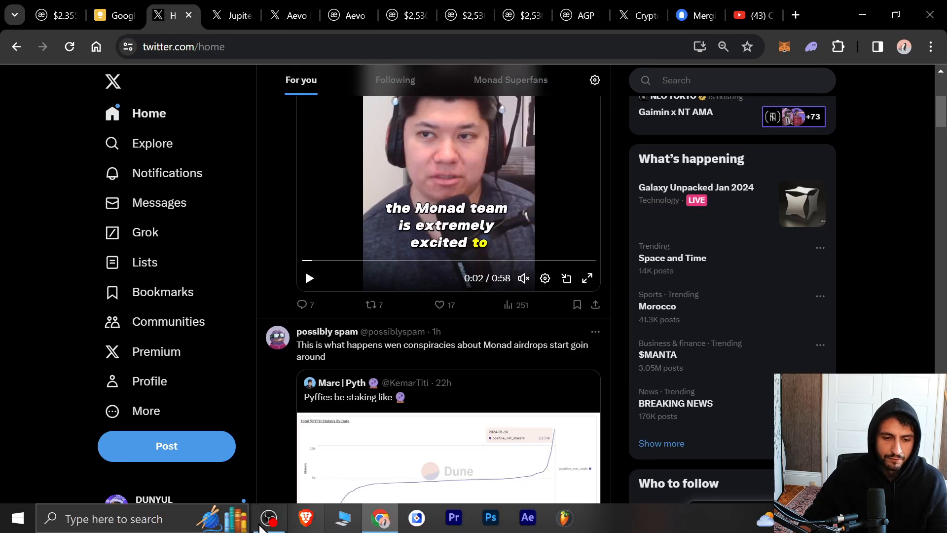
left_click(268, 517)
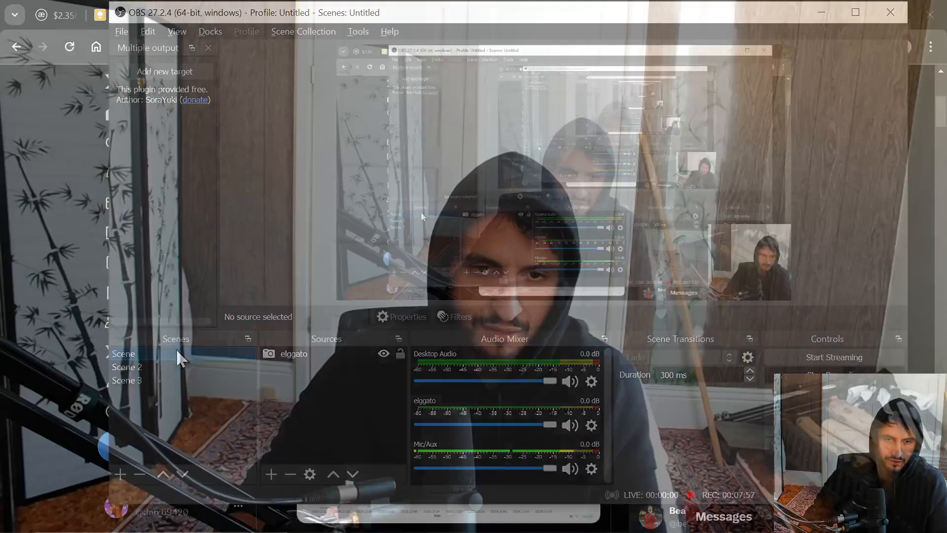